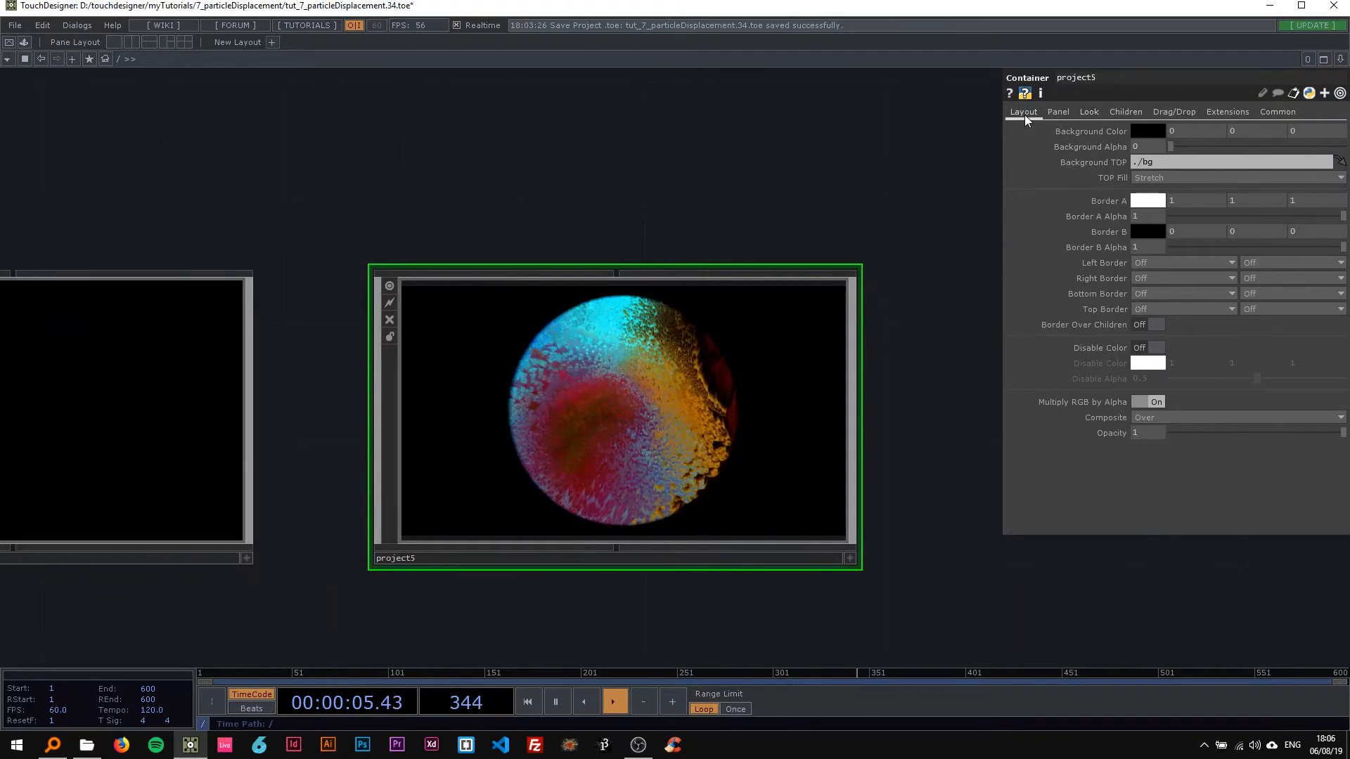
Browse the project5 container's Layout and Panel parameter pages
left_click(1023, 111)
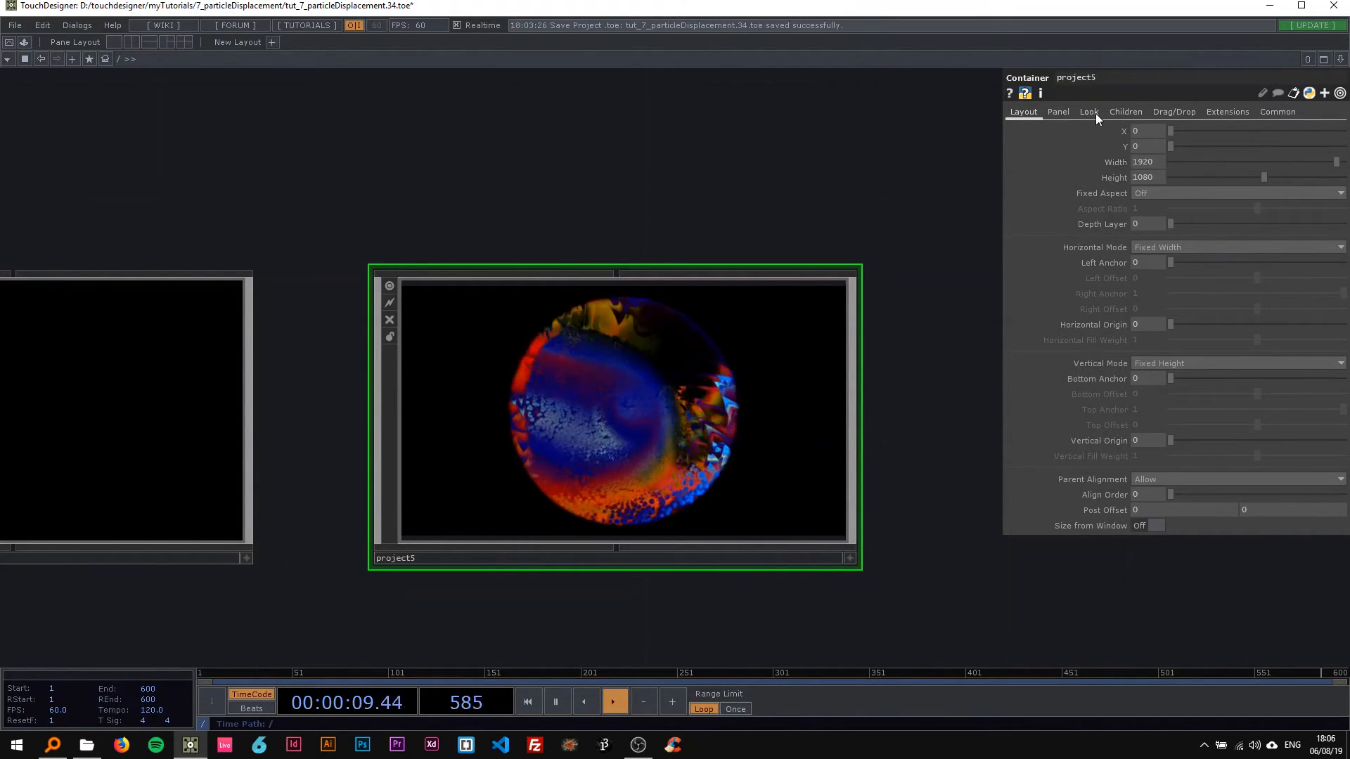
left_click(1089, 111)
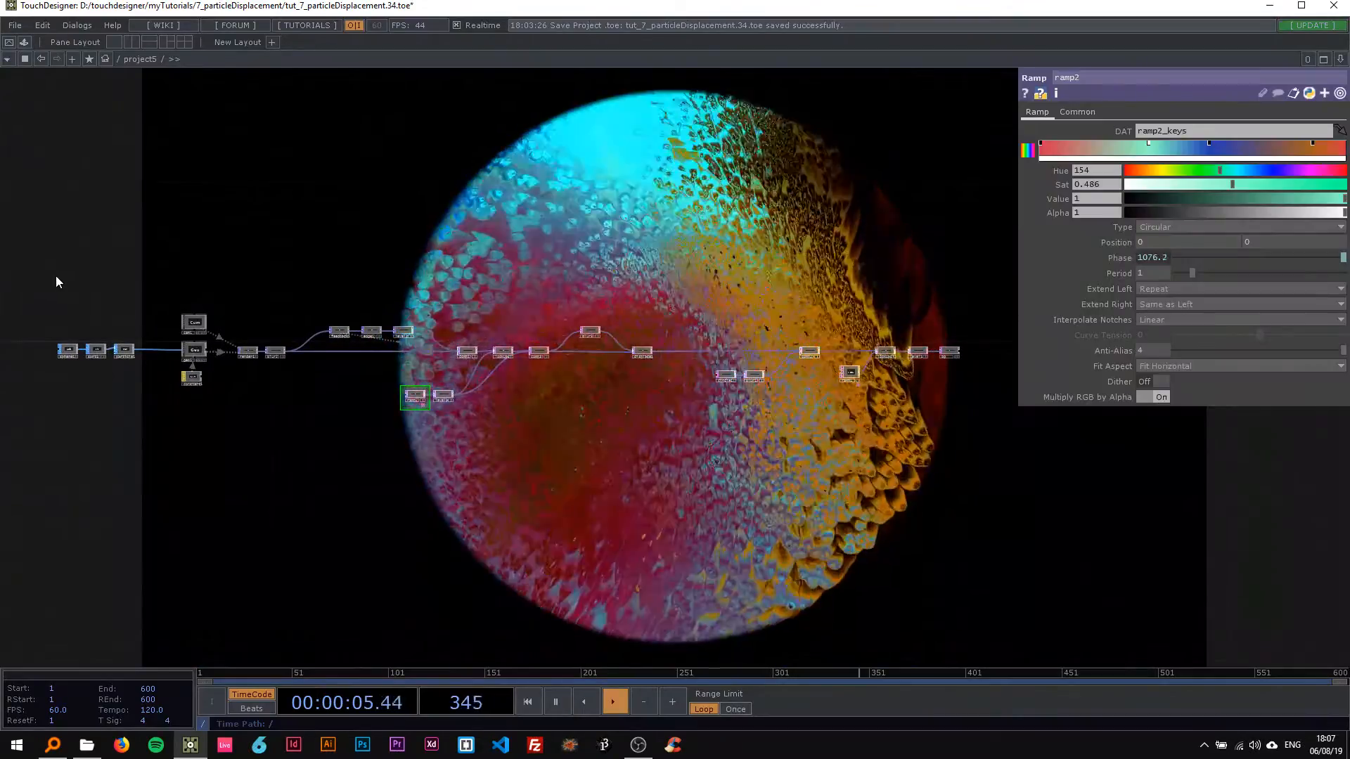
Delete the old operators and add a 40×40 Sphere SOP followed by a Sort SOP
left_click_drag(54, 274, 963, 452)
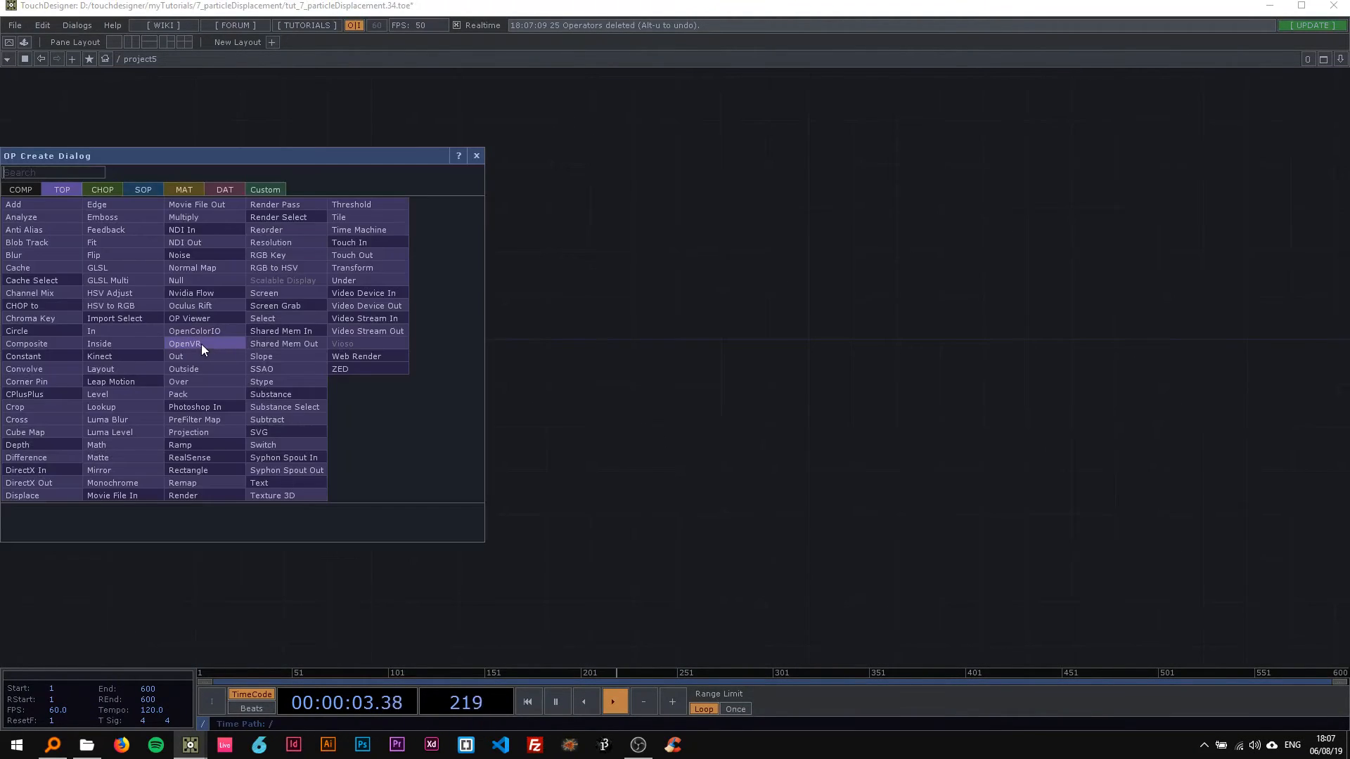
type("sphere")
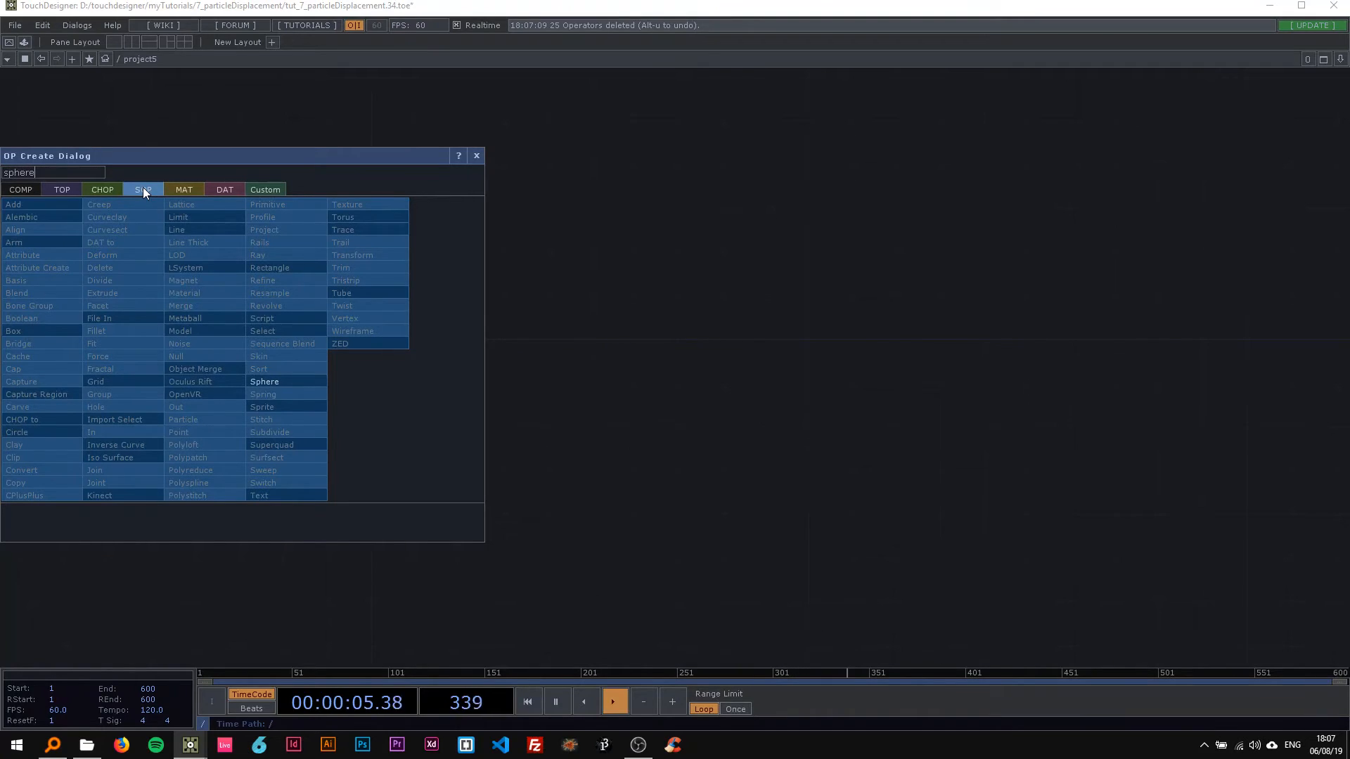
left_click(264, 381)
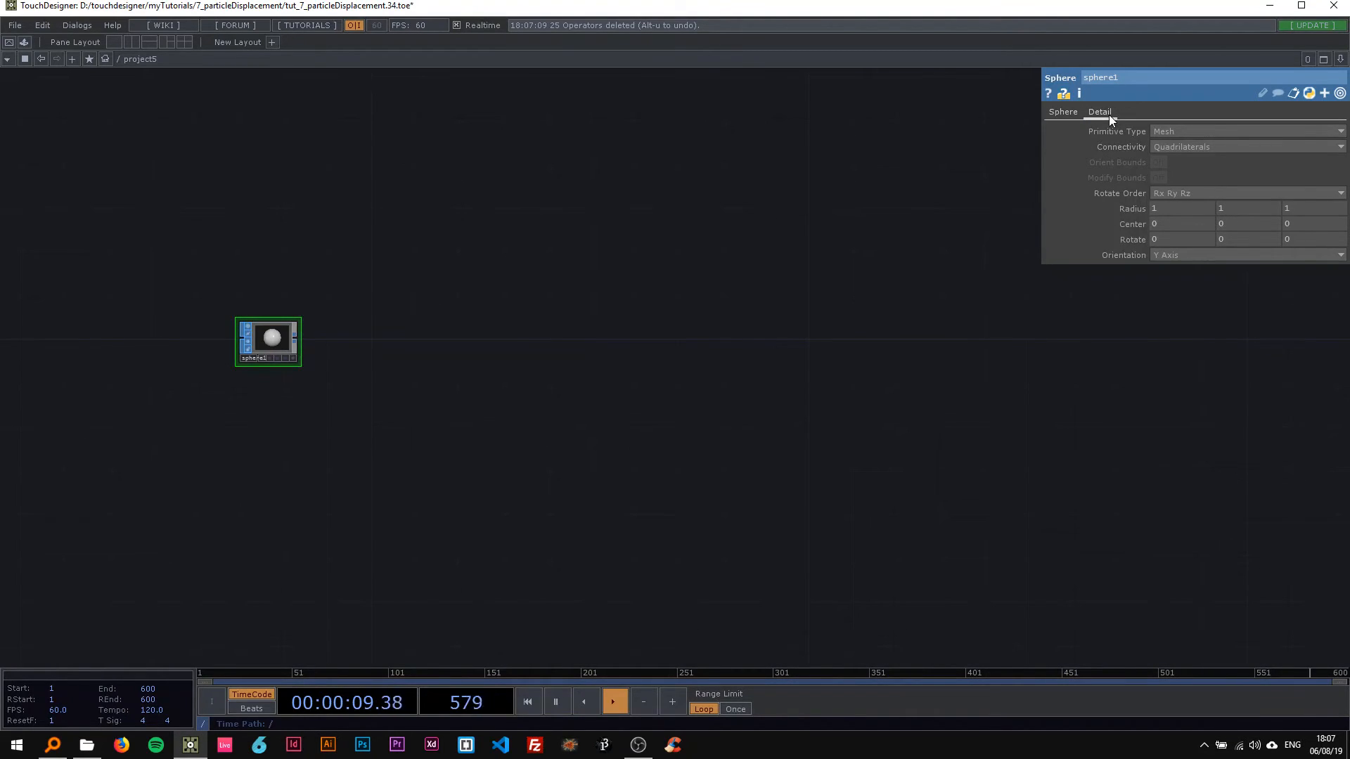
left_click(1099, 111)
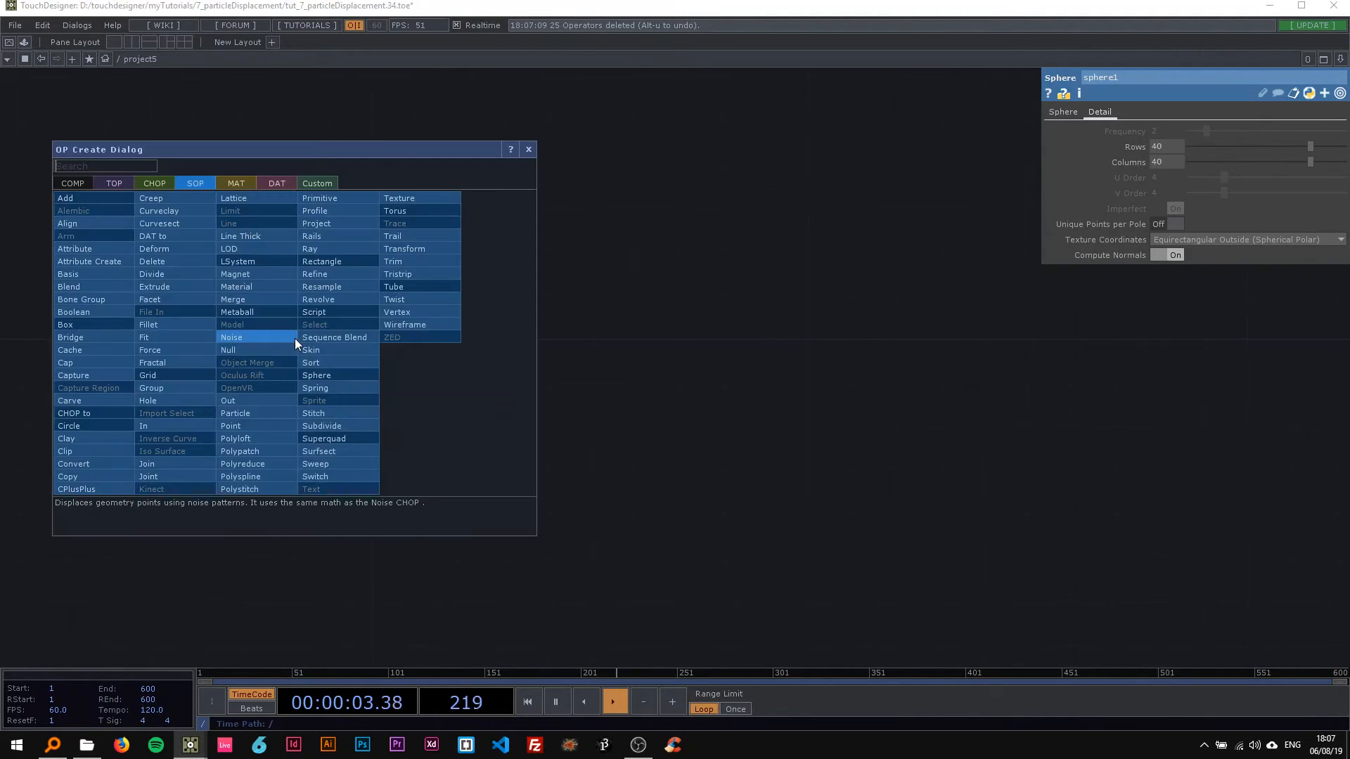
type("so")
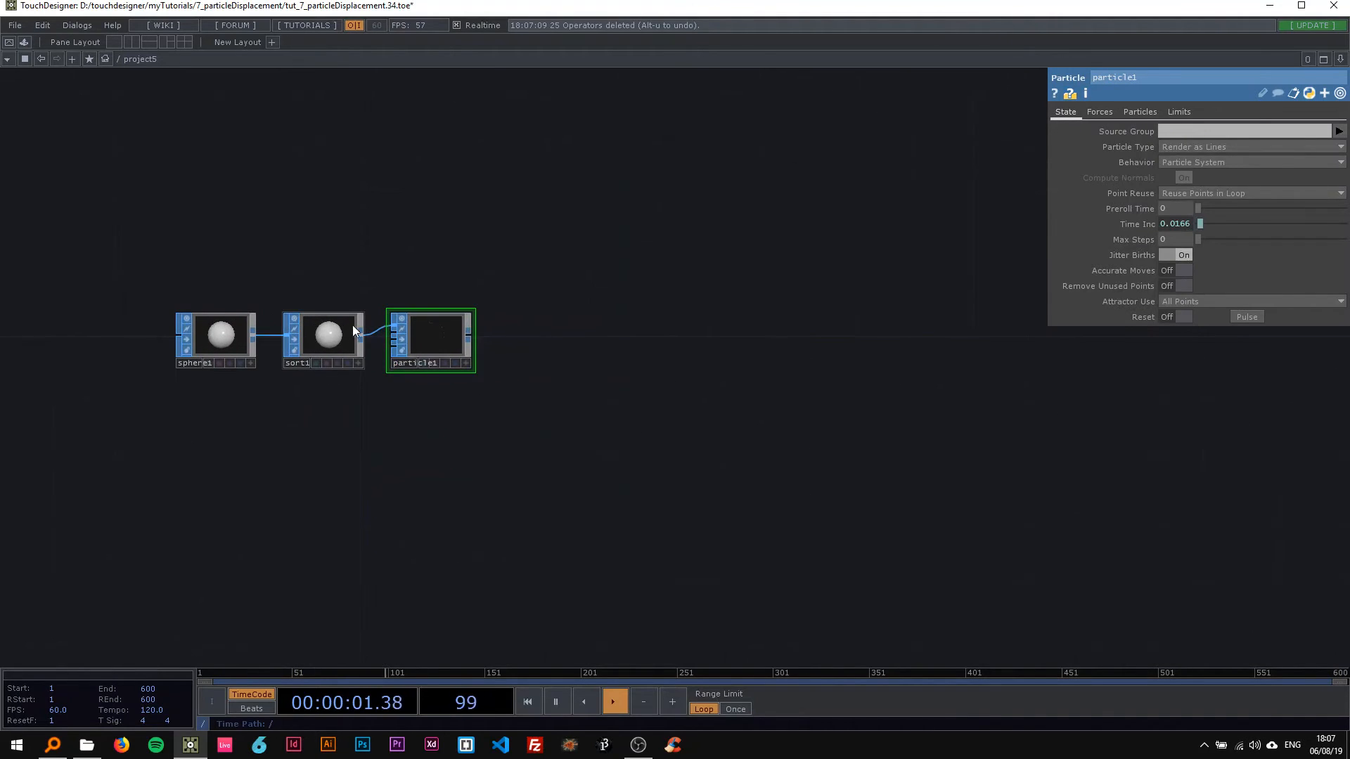
Give sort1 a Point Sort mode and particle1 Birth 1000, Life Expect 7
left_click(1139, 111)
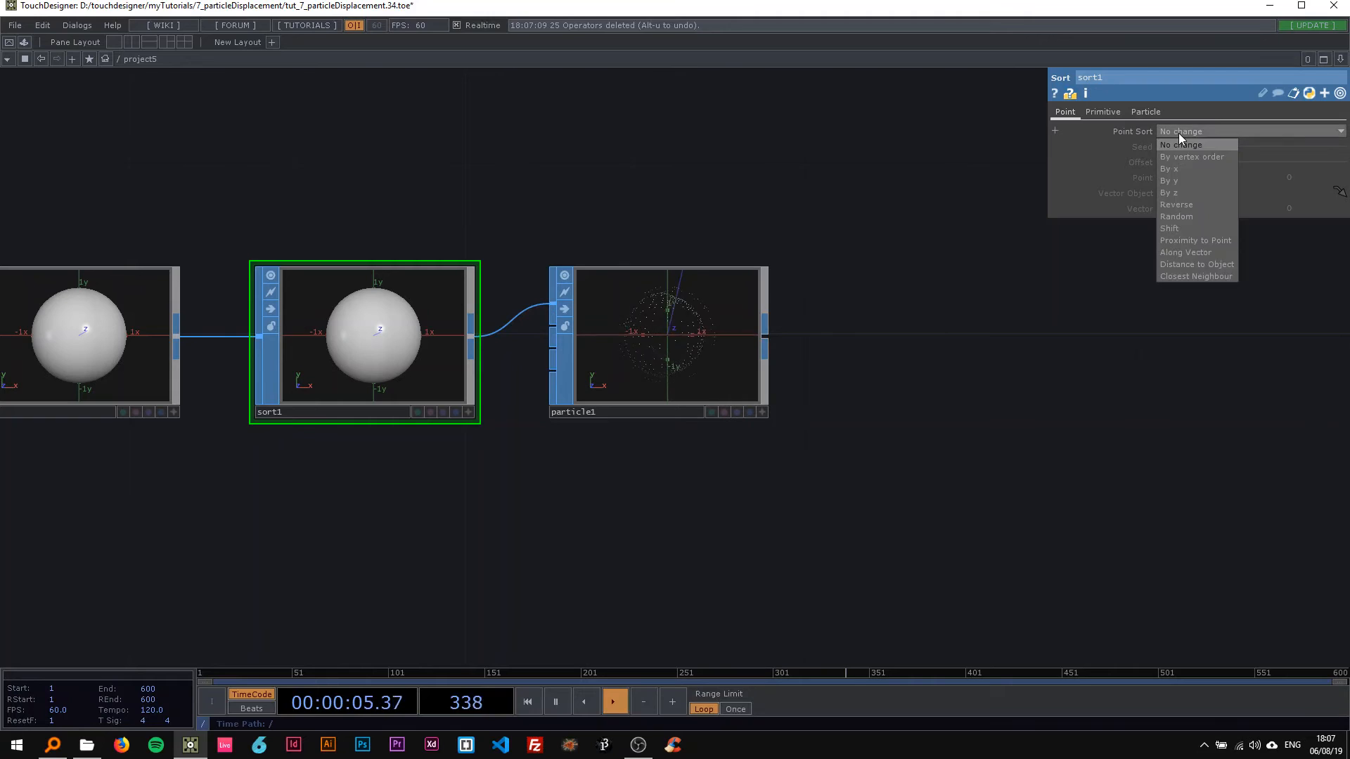
left_click(1177, 216)
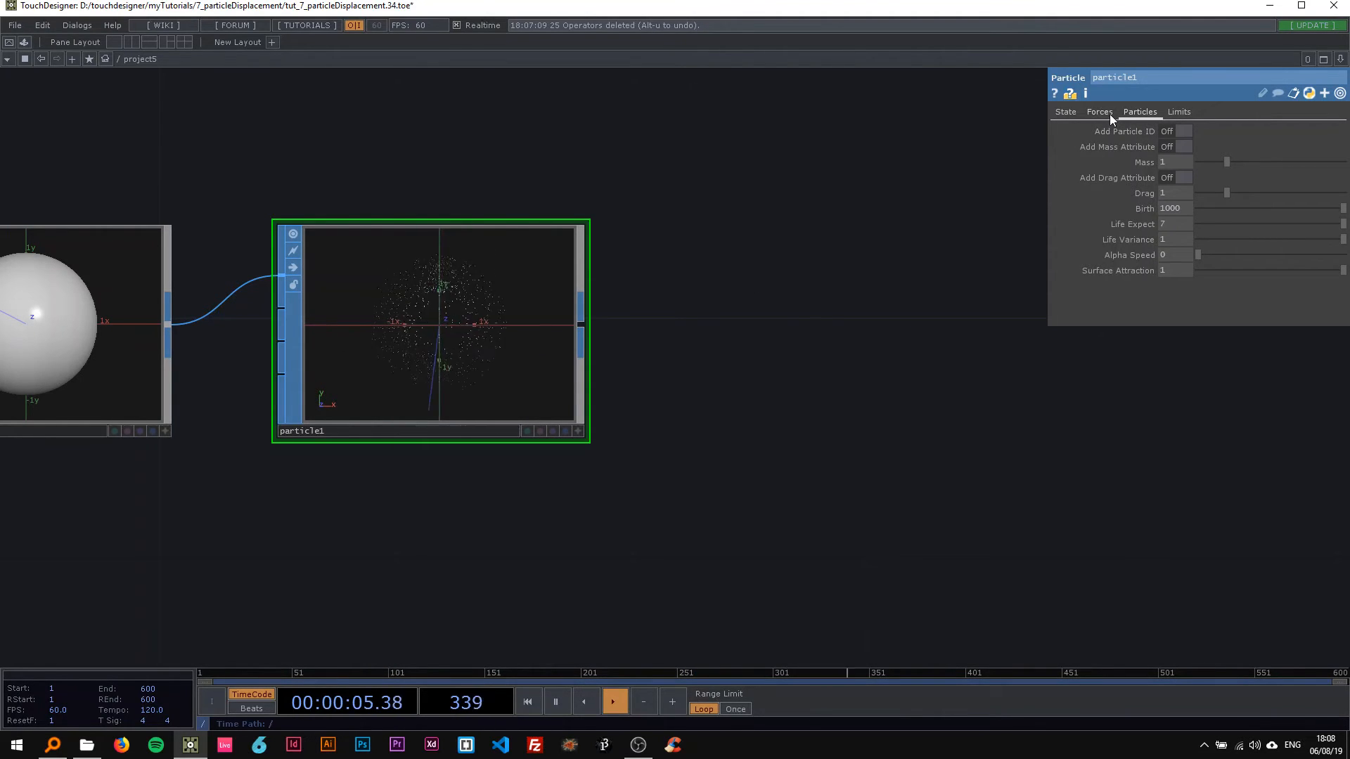
left_click(1099, 111)
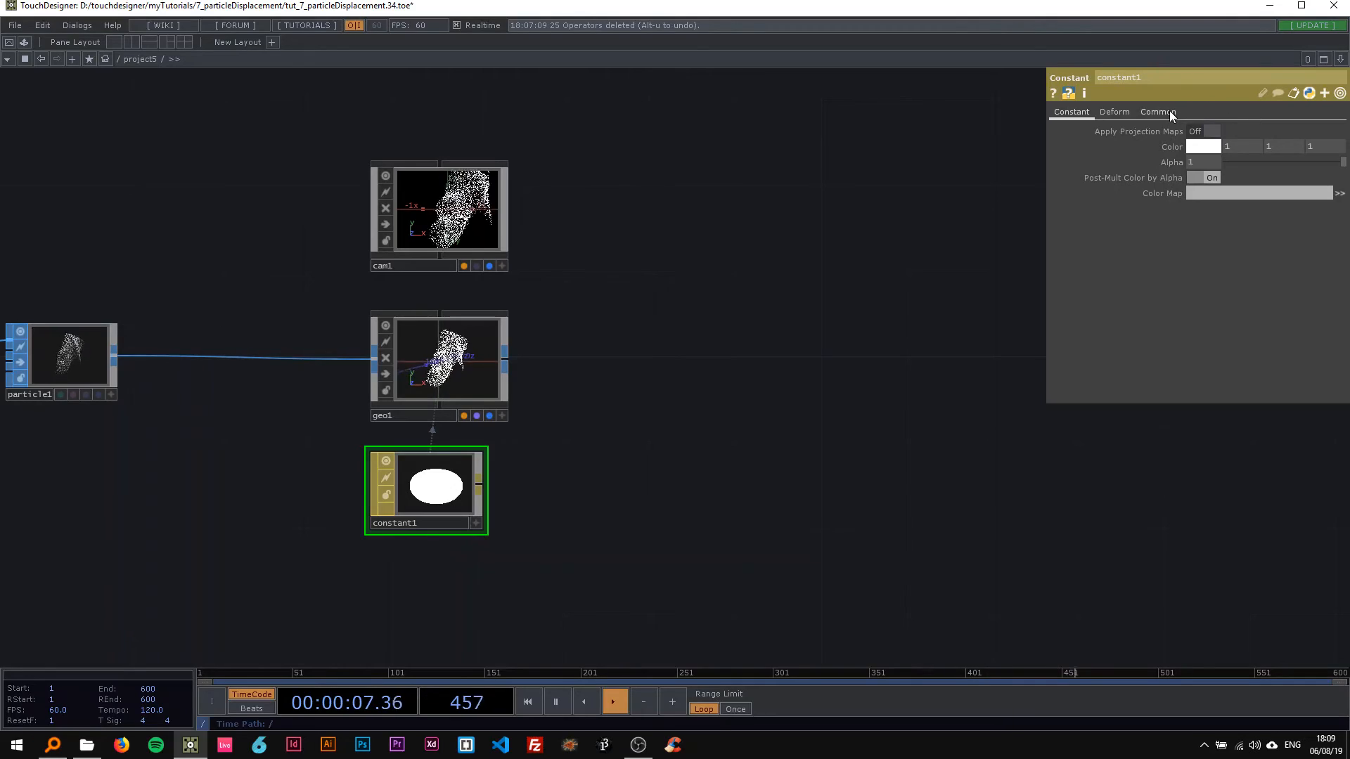
Adjust constant1's Common page depth-testing settings
left_click(1158, 111)
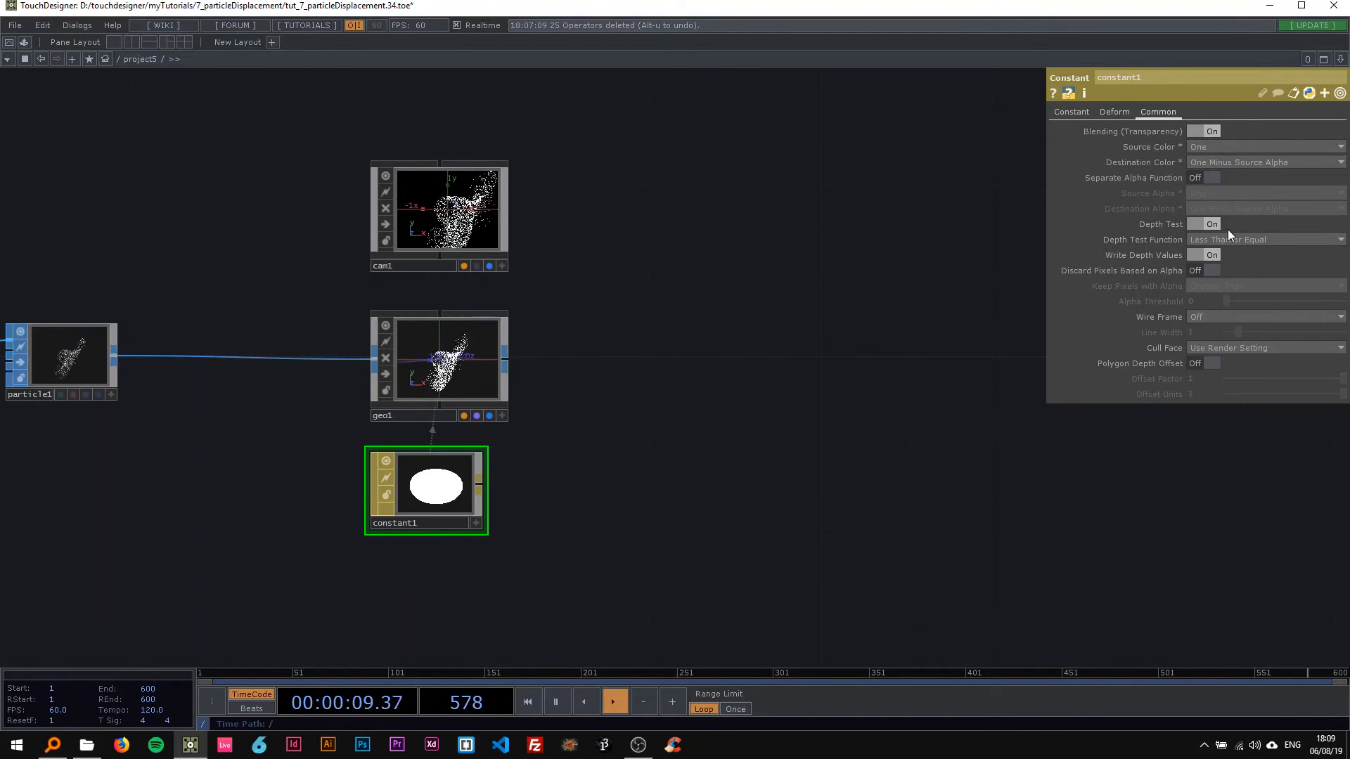
left_click(1071, 111)
type("ra")
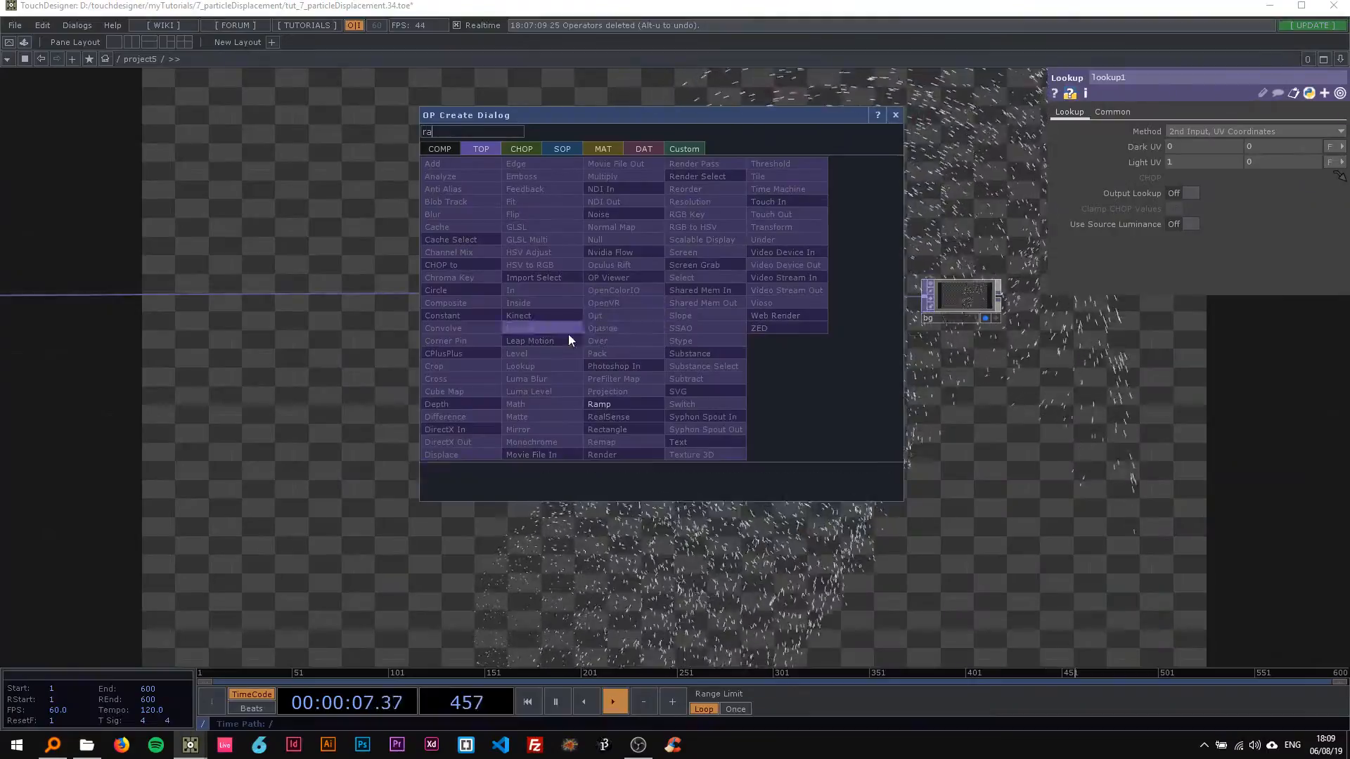
Create a Ramp TOP feeding the lookup and choose Blur in OP Create
left_click(598, 403)
type("blu")
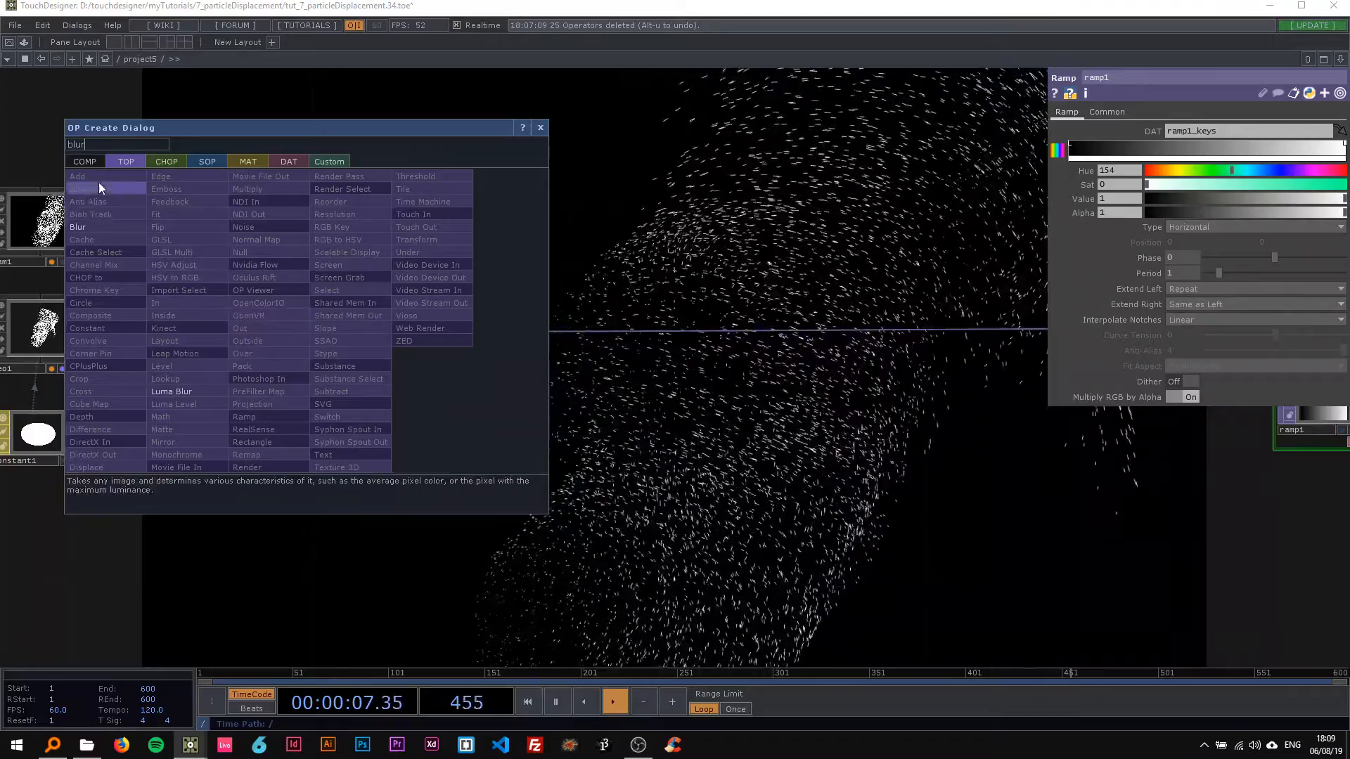
left_click(77, 226)
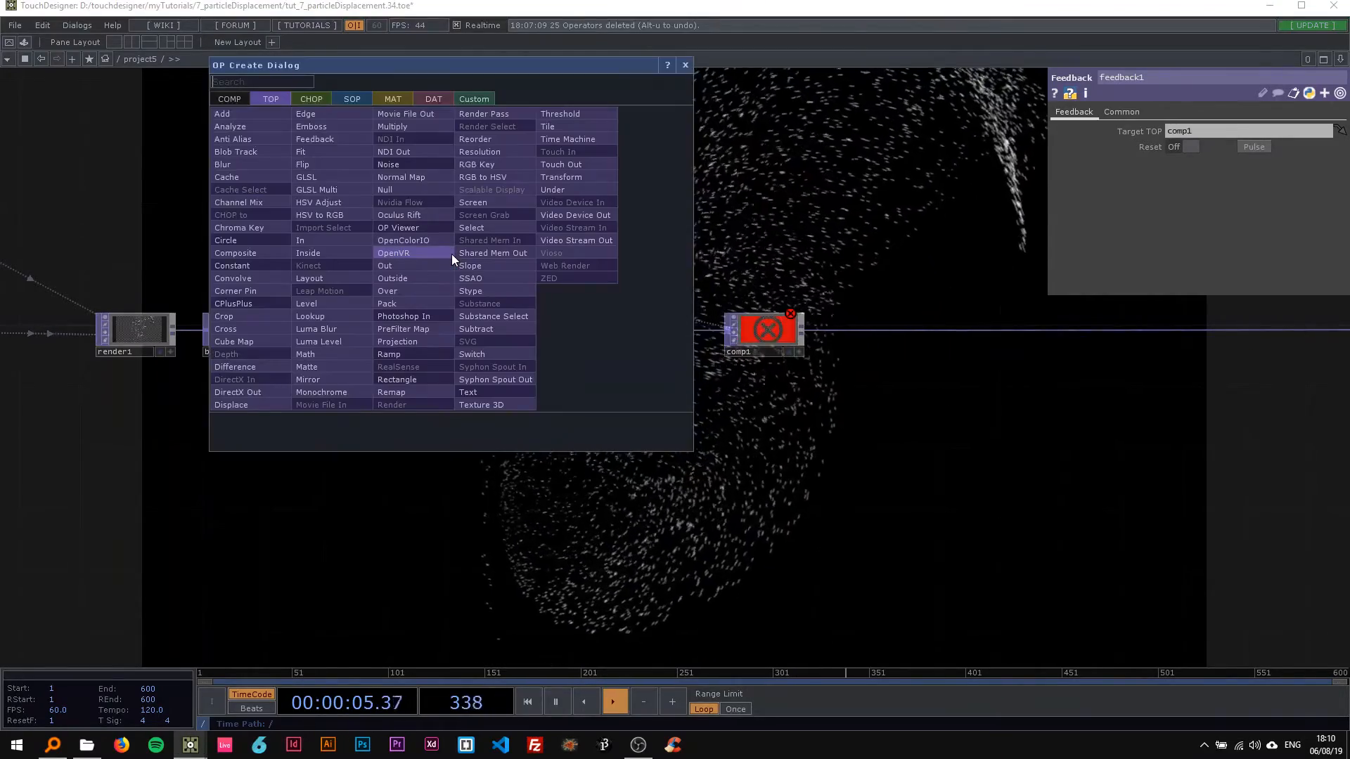
Add a Level TOP that fades the feedback to 0.7 opacity
type("leve")
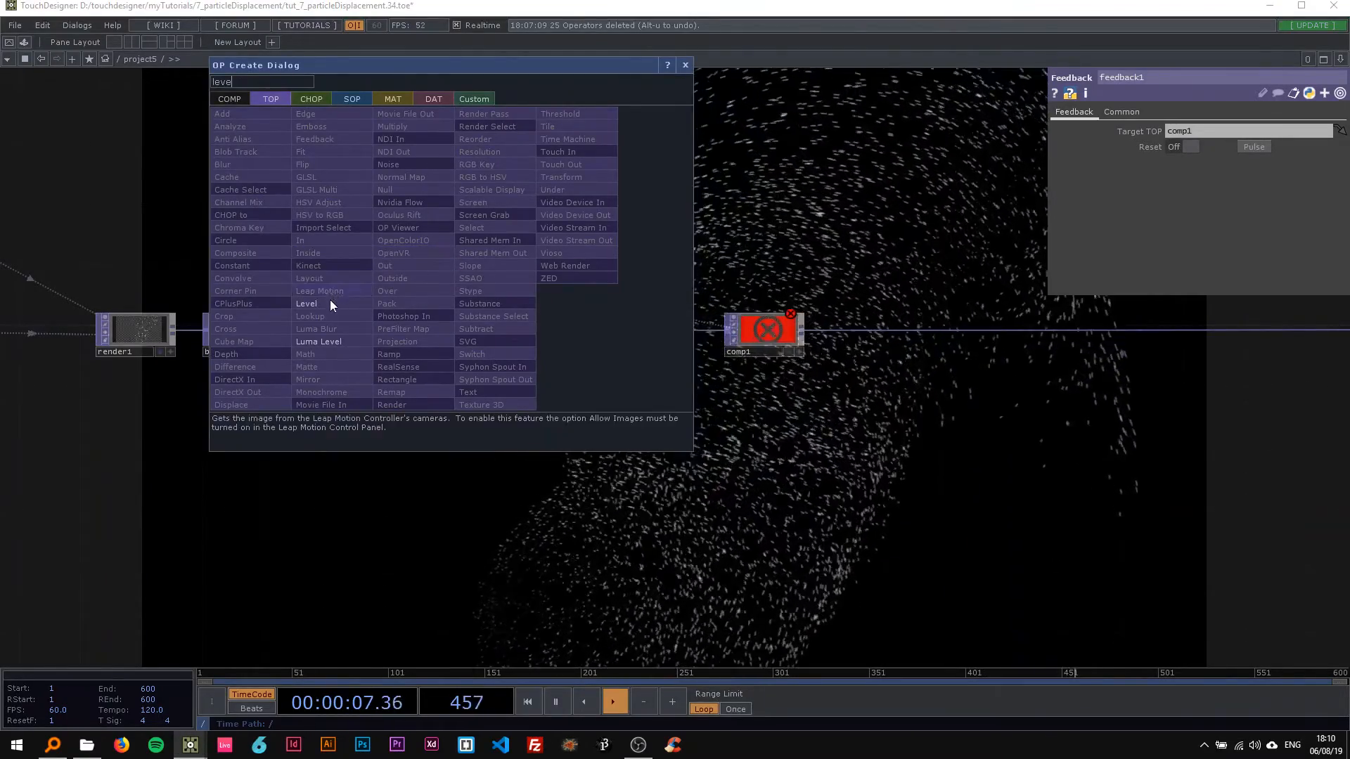
left_click(307, 303)
type("ed")
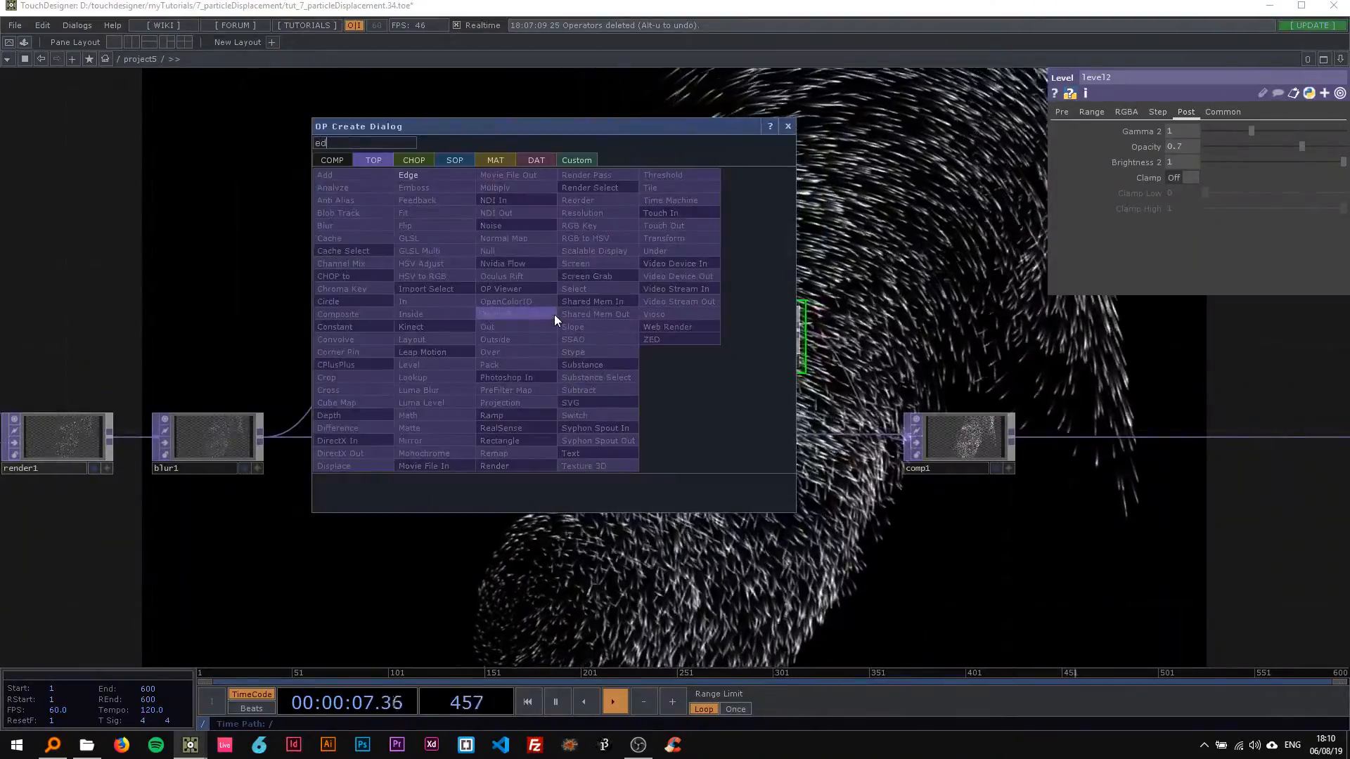
Add an Edge TOP with Comp Over Input on and Strength about 0.15
left_click(408, 175)
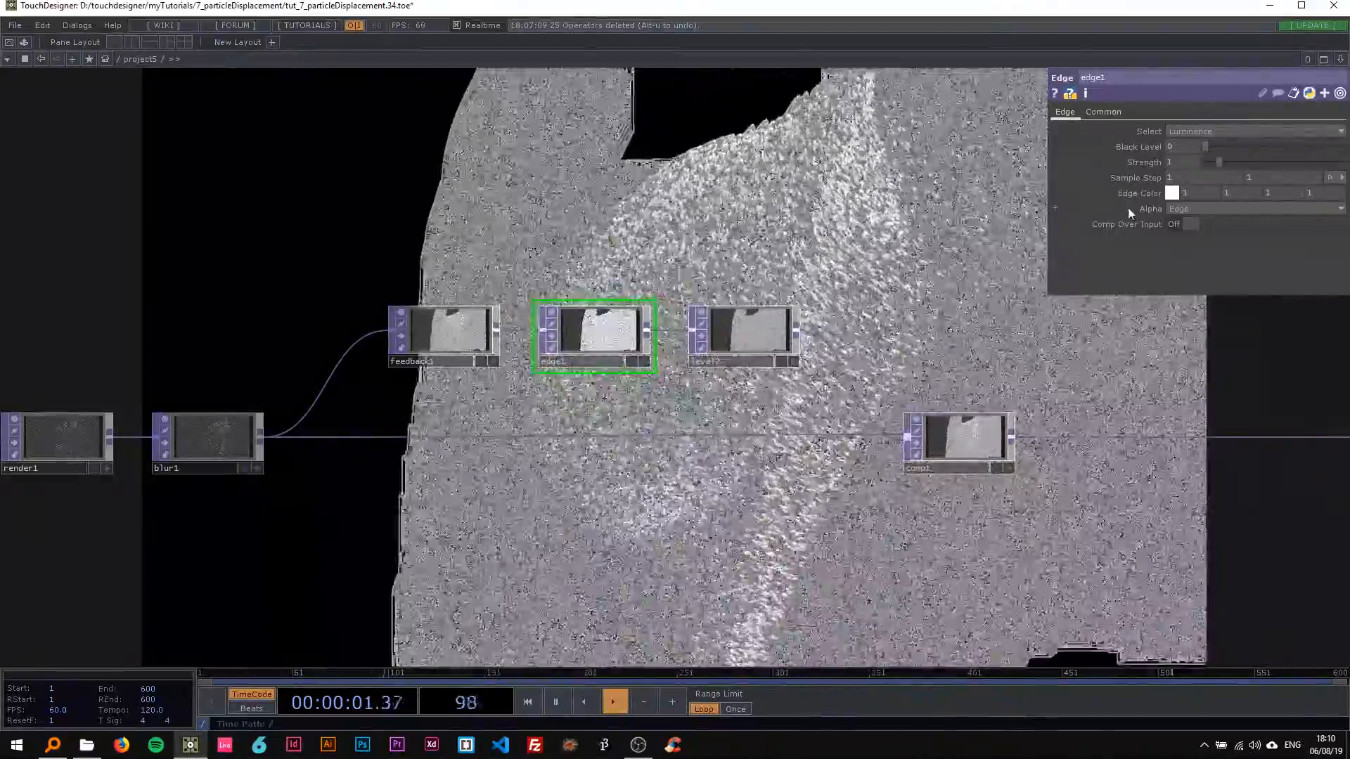
left_click(1189, 224)
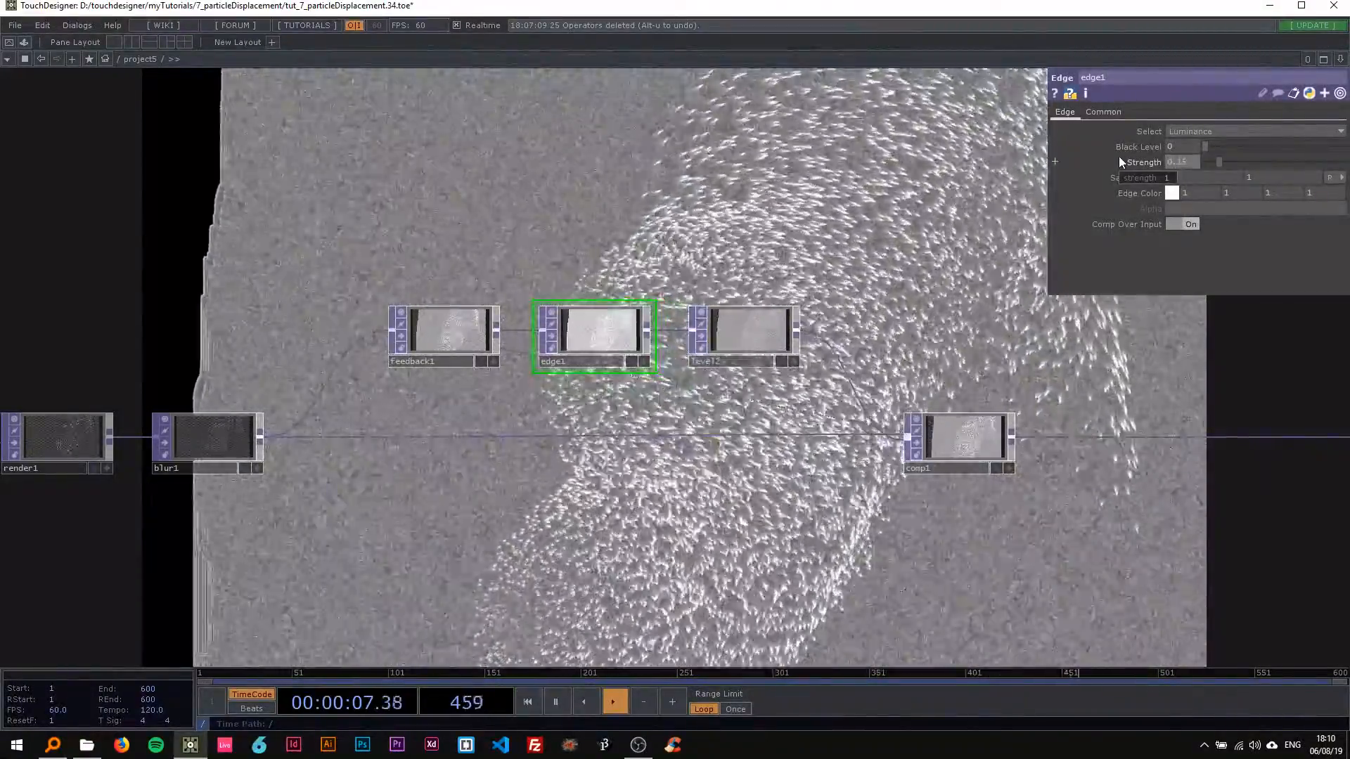
left_click(442, 336)
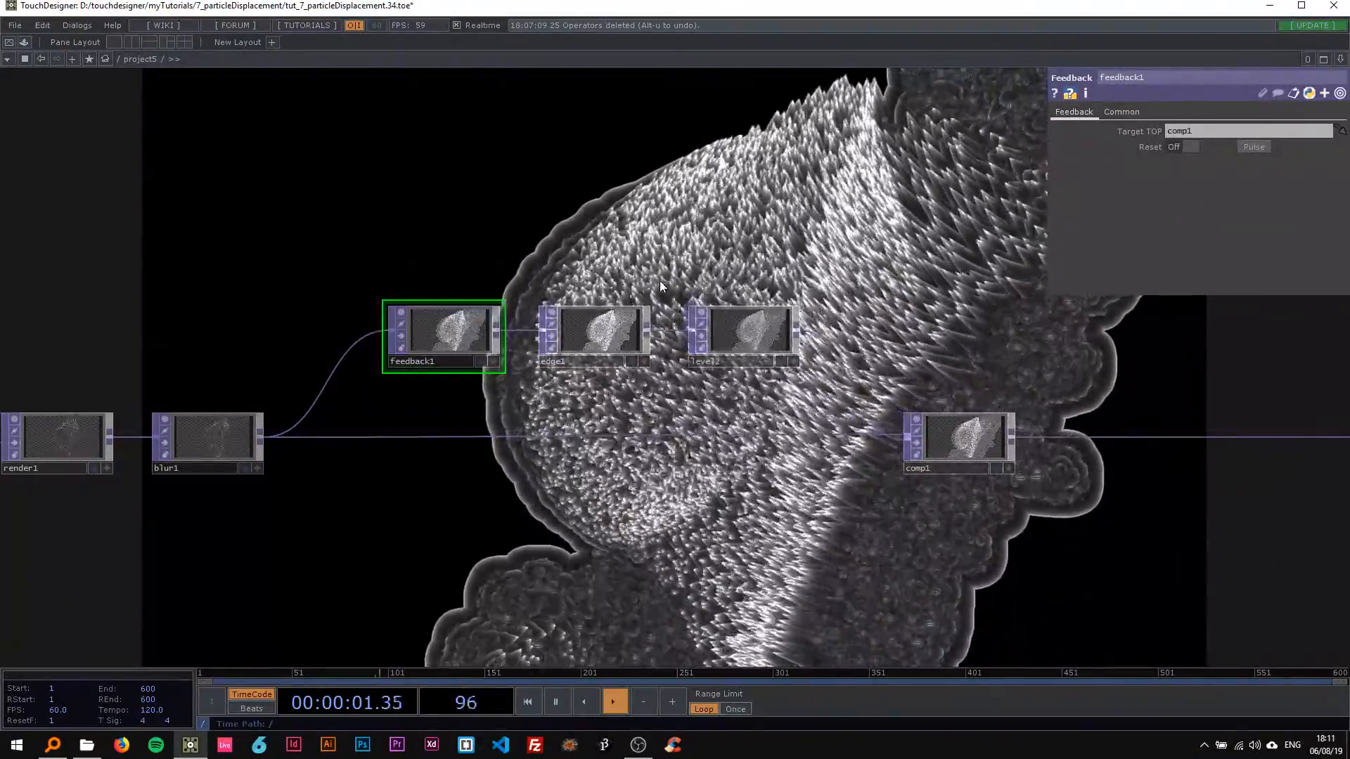
left_click(595, 334)
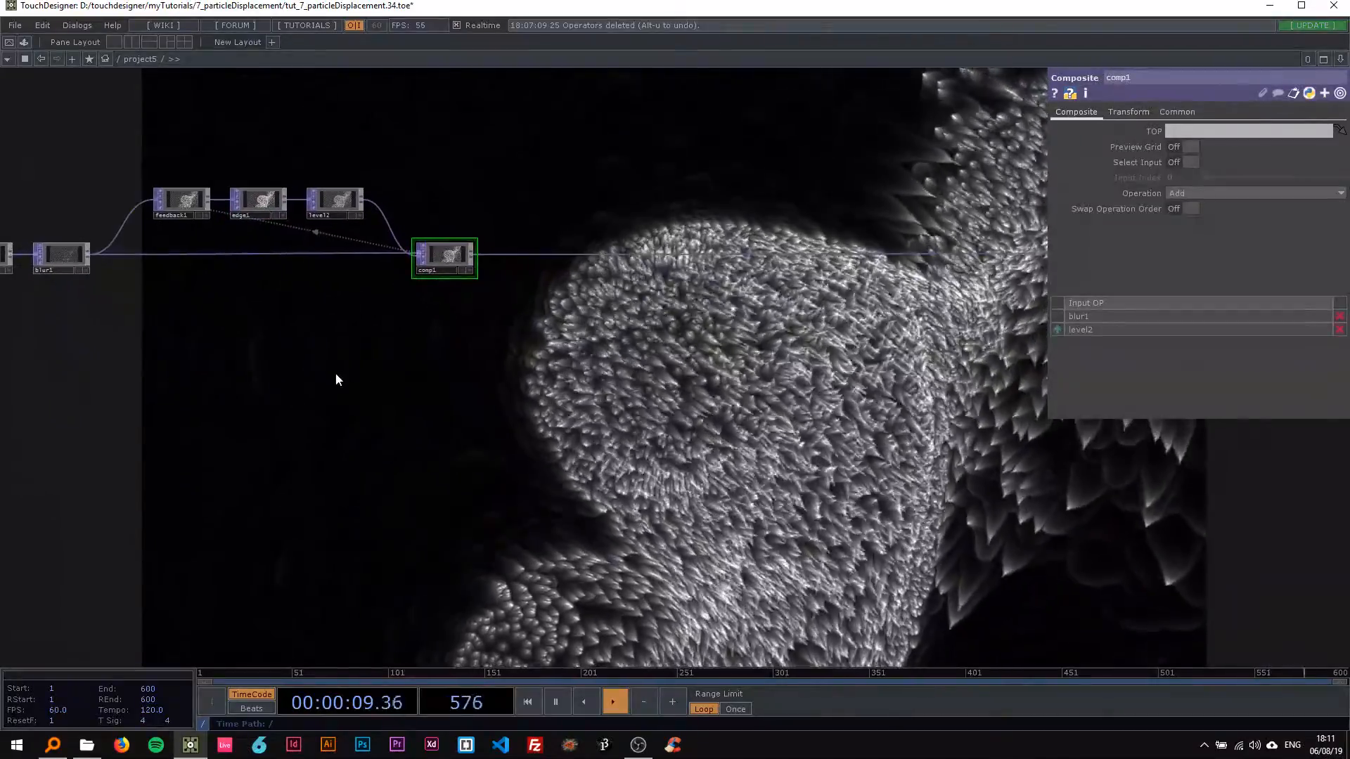
Add a circular Ramp TOP with Phase driven by an absTime expression
type("ra")
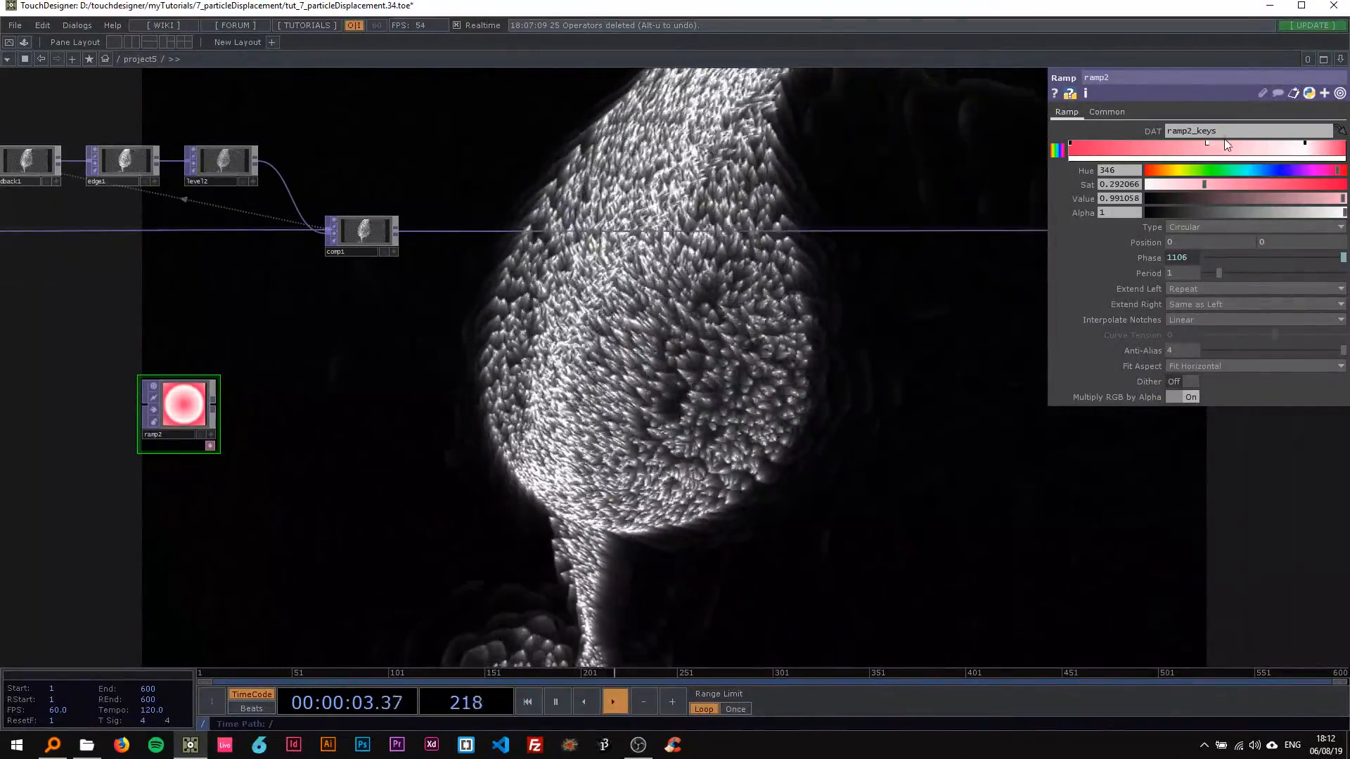
Shift ramp2's colour keys toward green and saturated blue
left_click_drag(1223, 172, 1289, 172)
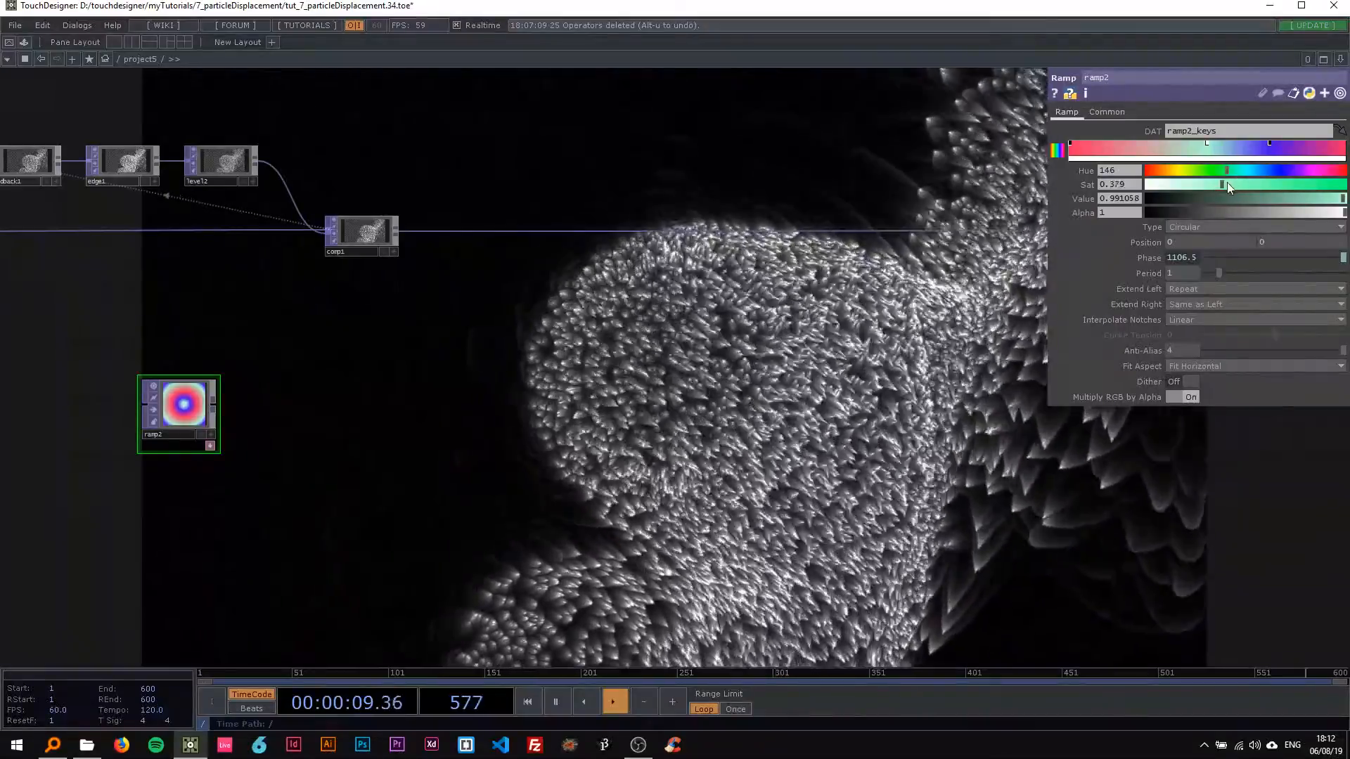
left_click_drag(1220, 184, 1254, 185)
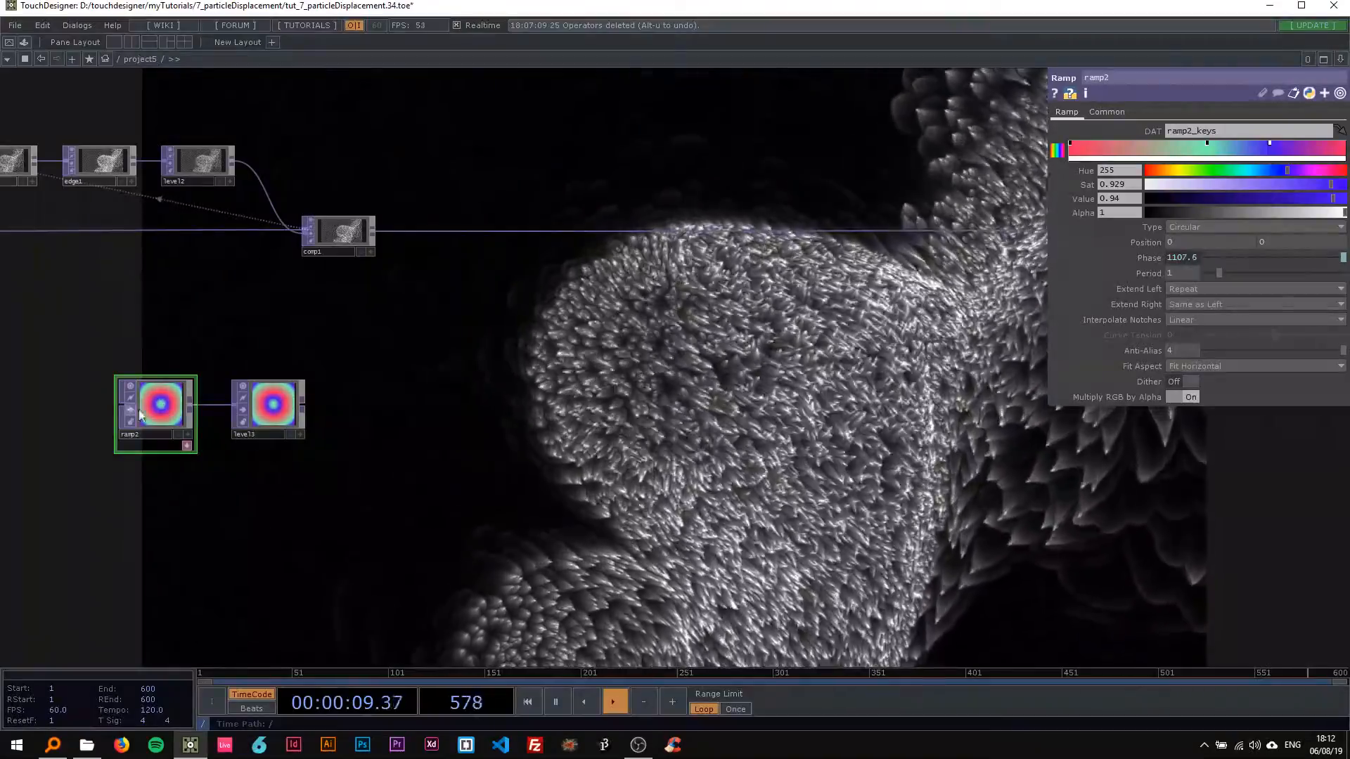
Set ramp2's resolution to a widescreen preset
left_click(1106, 112)
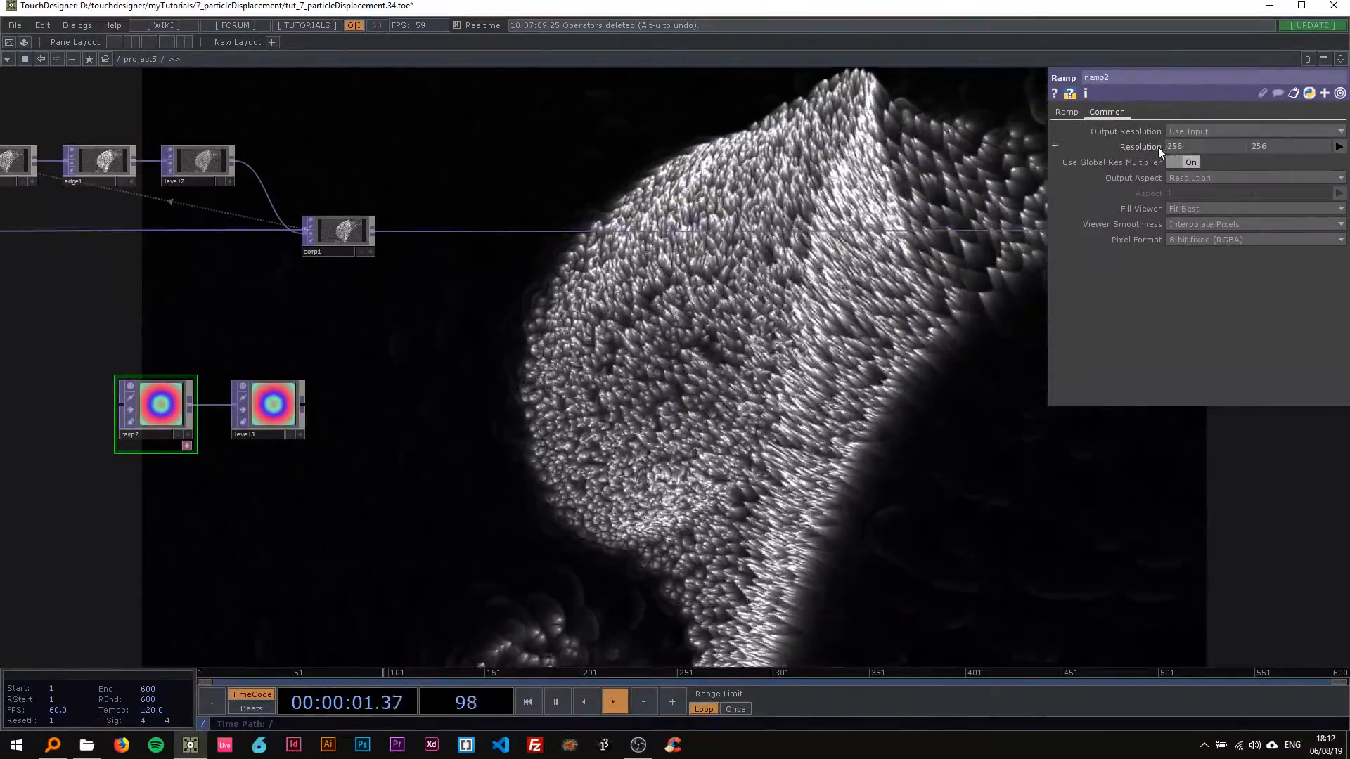
left_click(1338, 147)
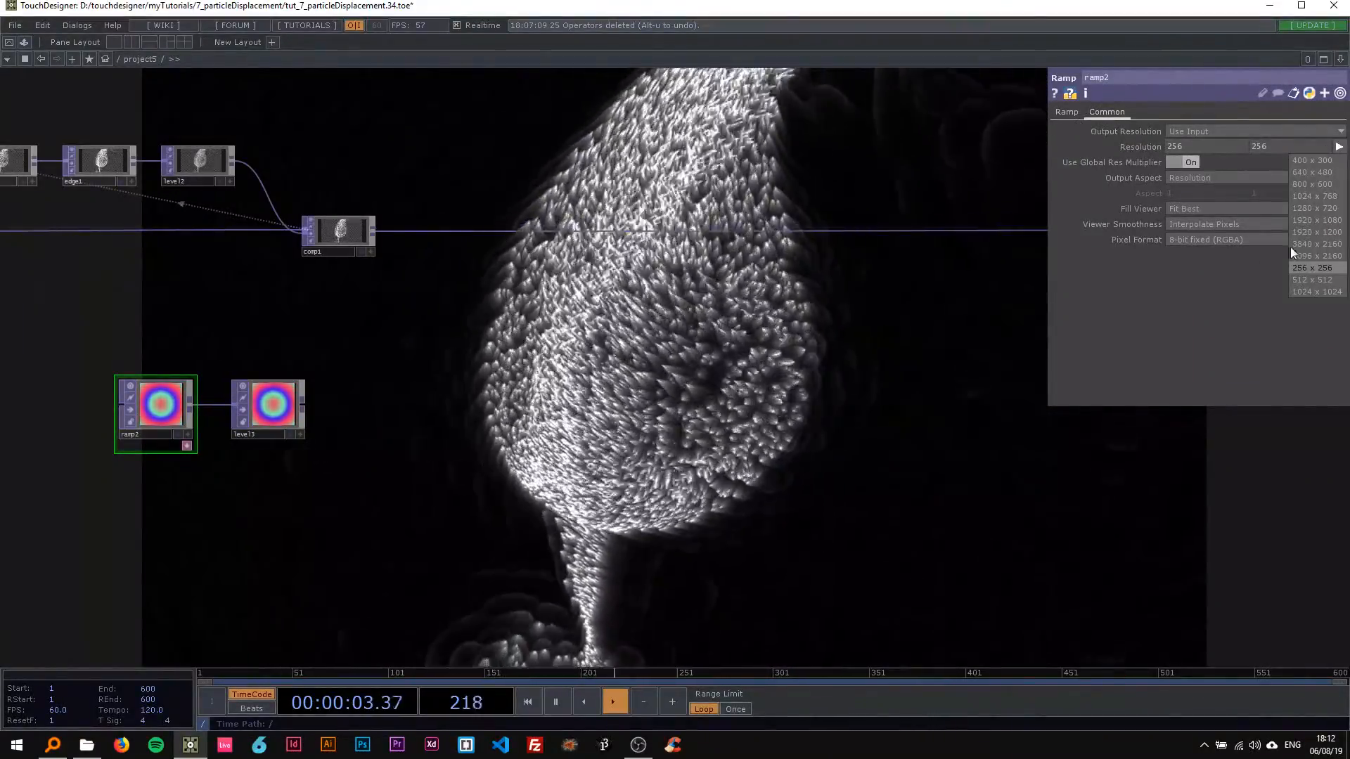
left_click(1311, 218)
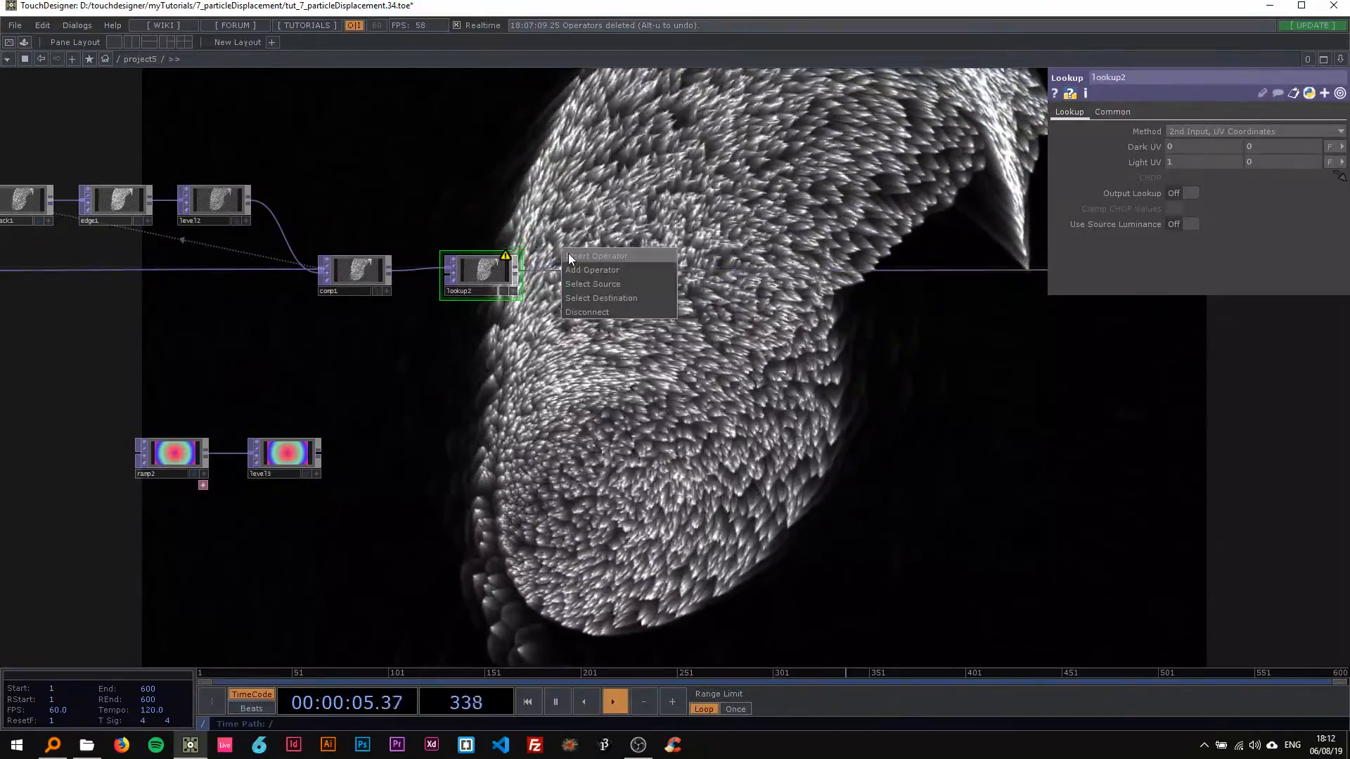
Add a Multiply Composite after lookup2 and wire level3 in as its palette
left_click(592, 269)
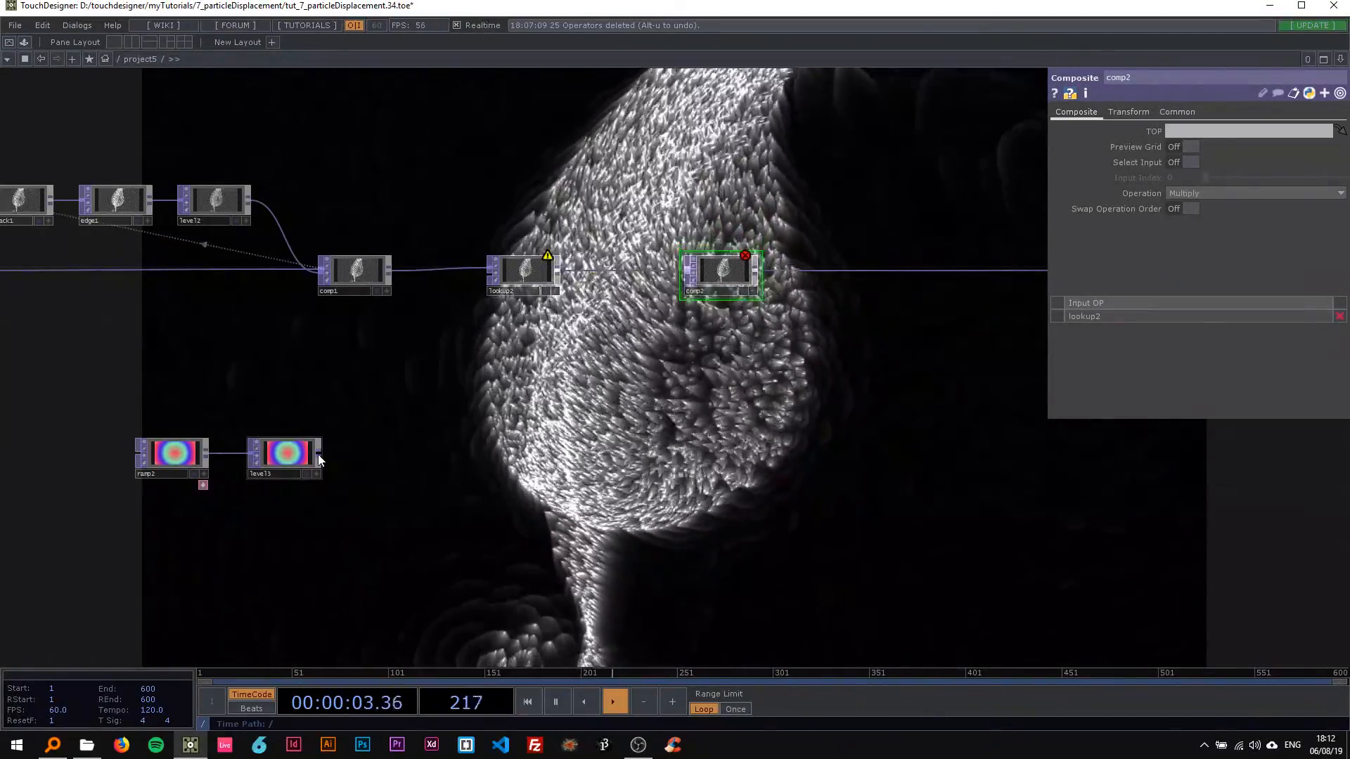
left_click_drag(318, 461, 491, 276)
type("c")
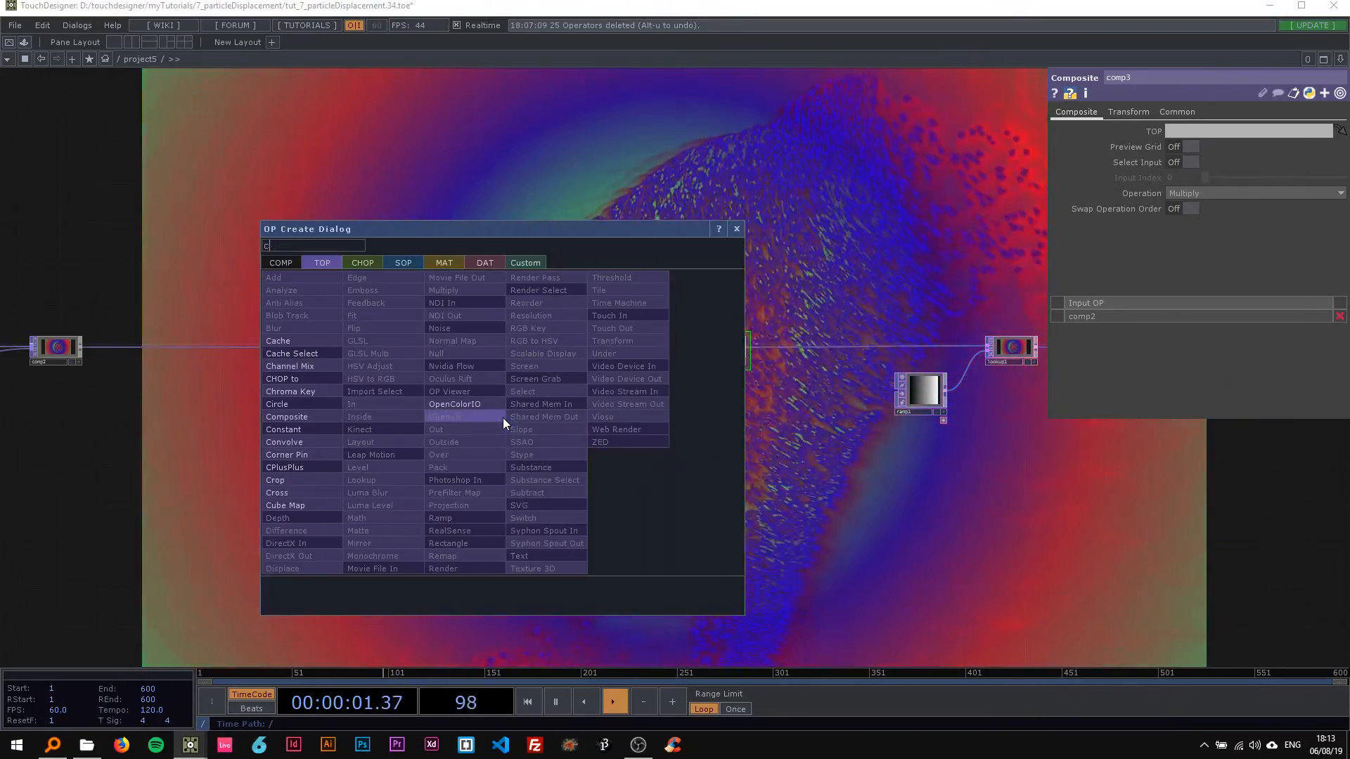
Create a 1920x1080 Circle TOP at radius 0.26, blur it, and add a Displace after comp3
left_click(277, 404)
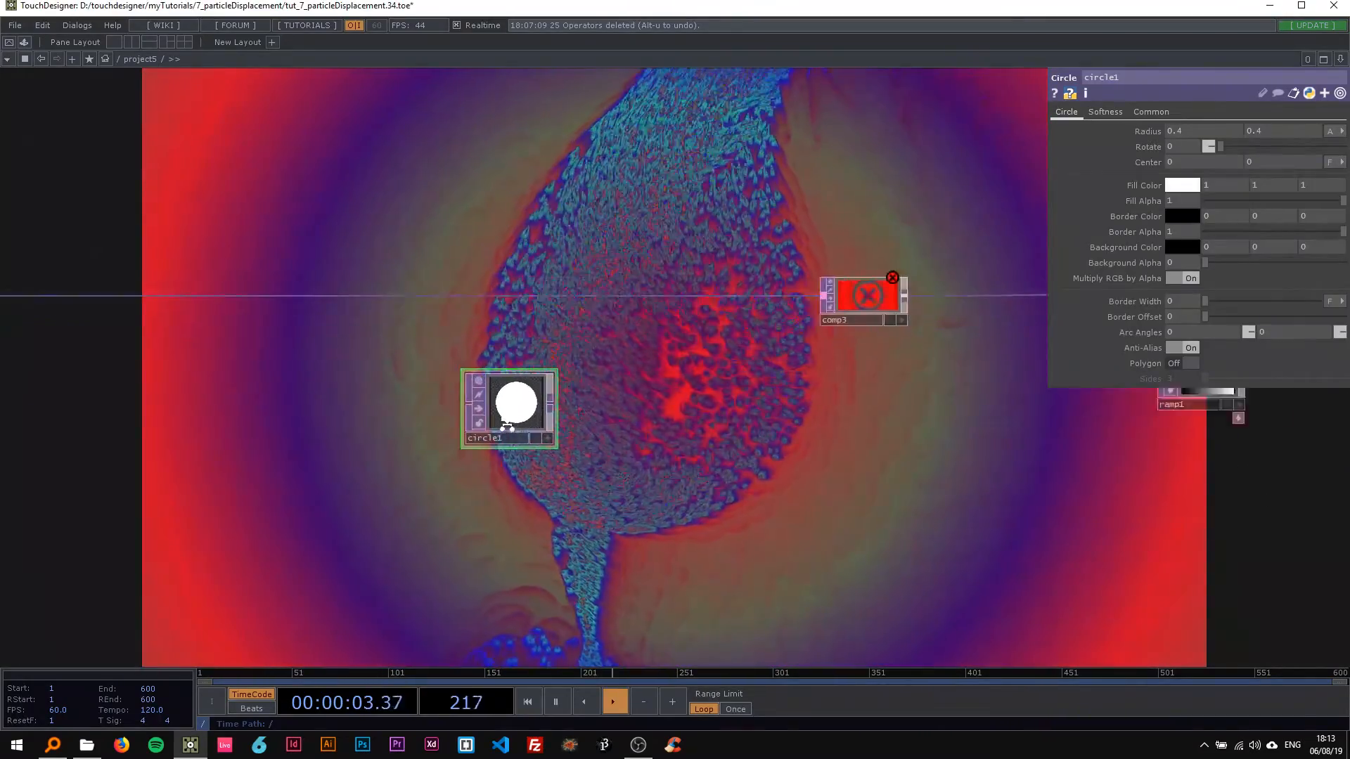
left_click(1152, 112)
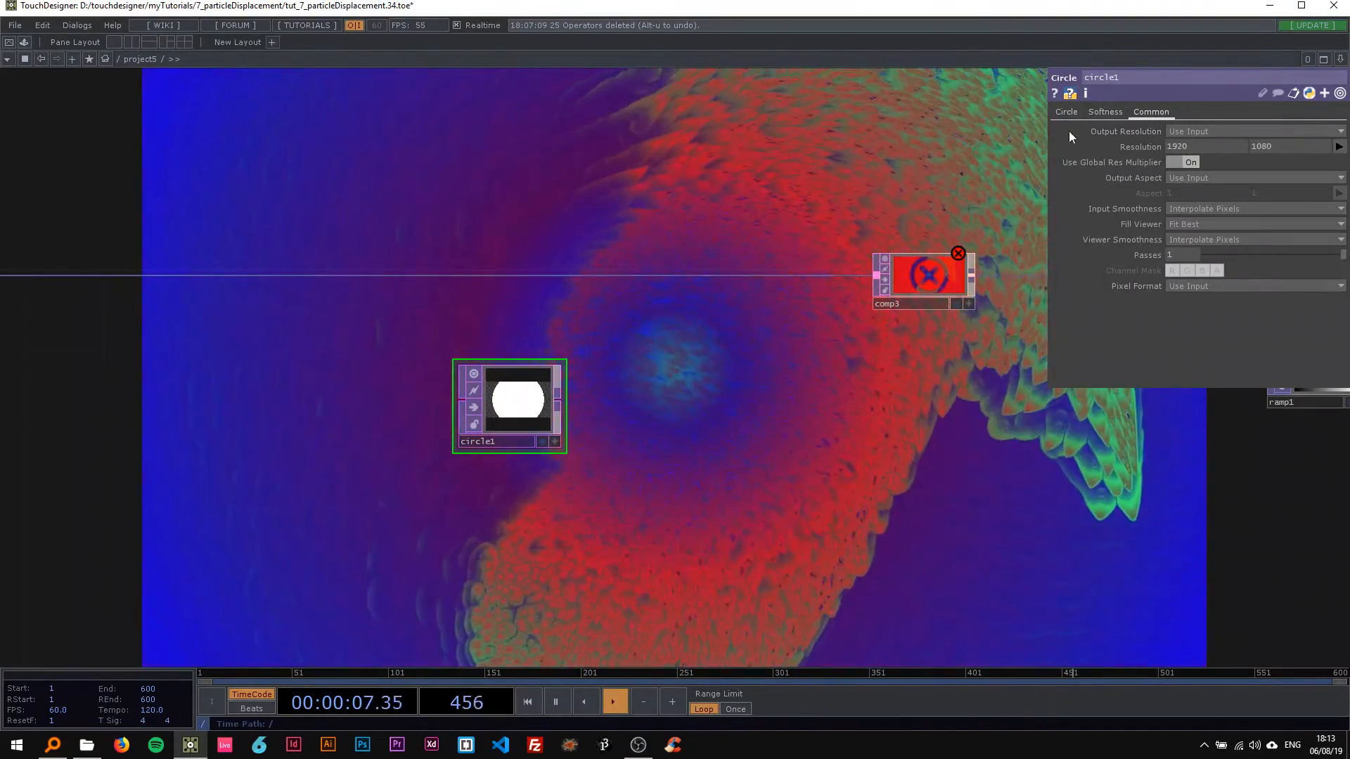
left_click(1066, 111)
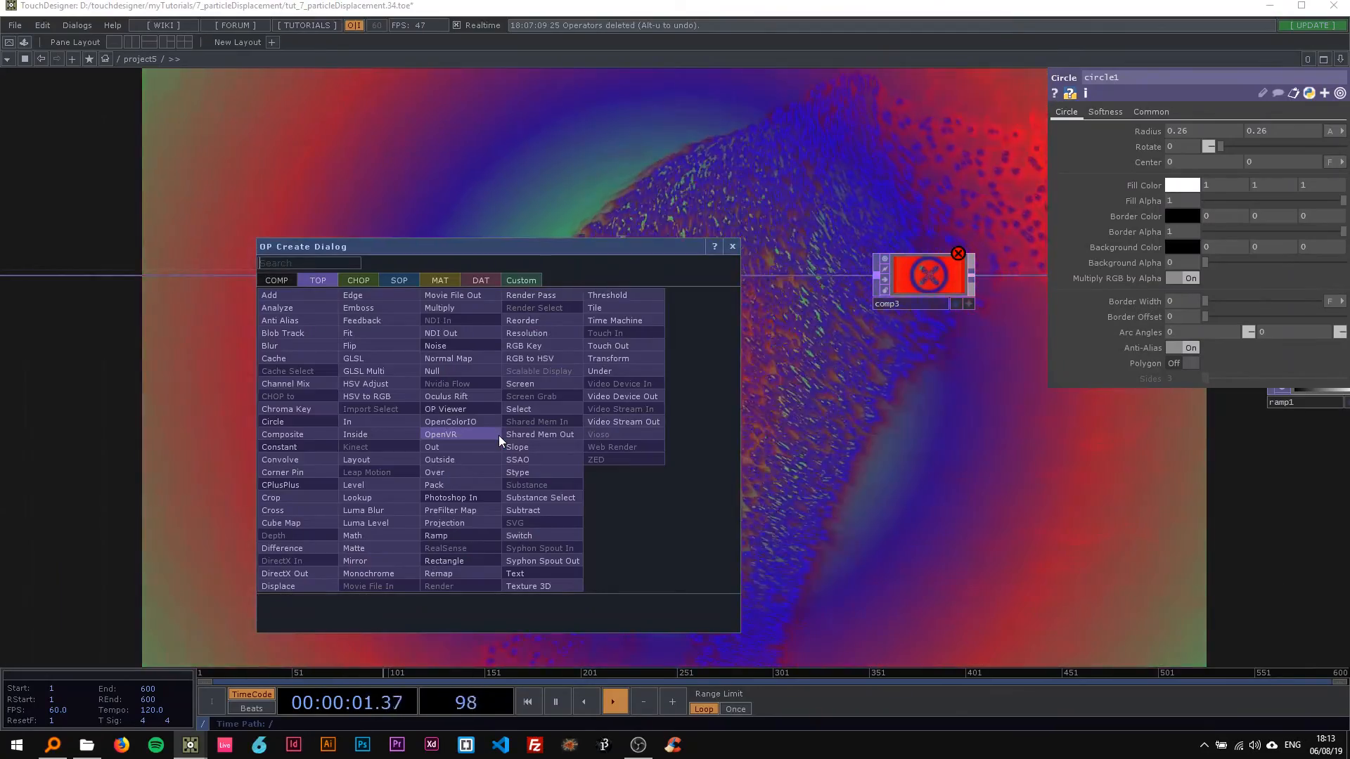
left_click(272, 421)
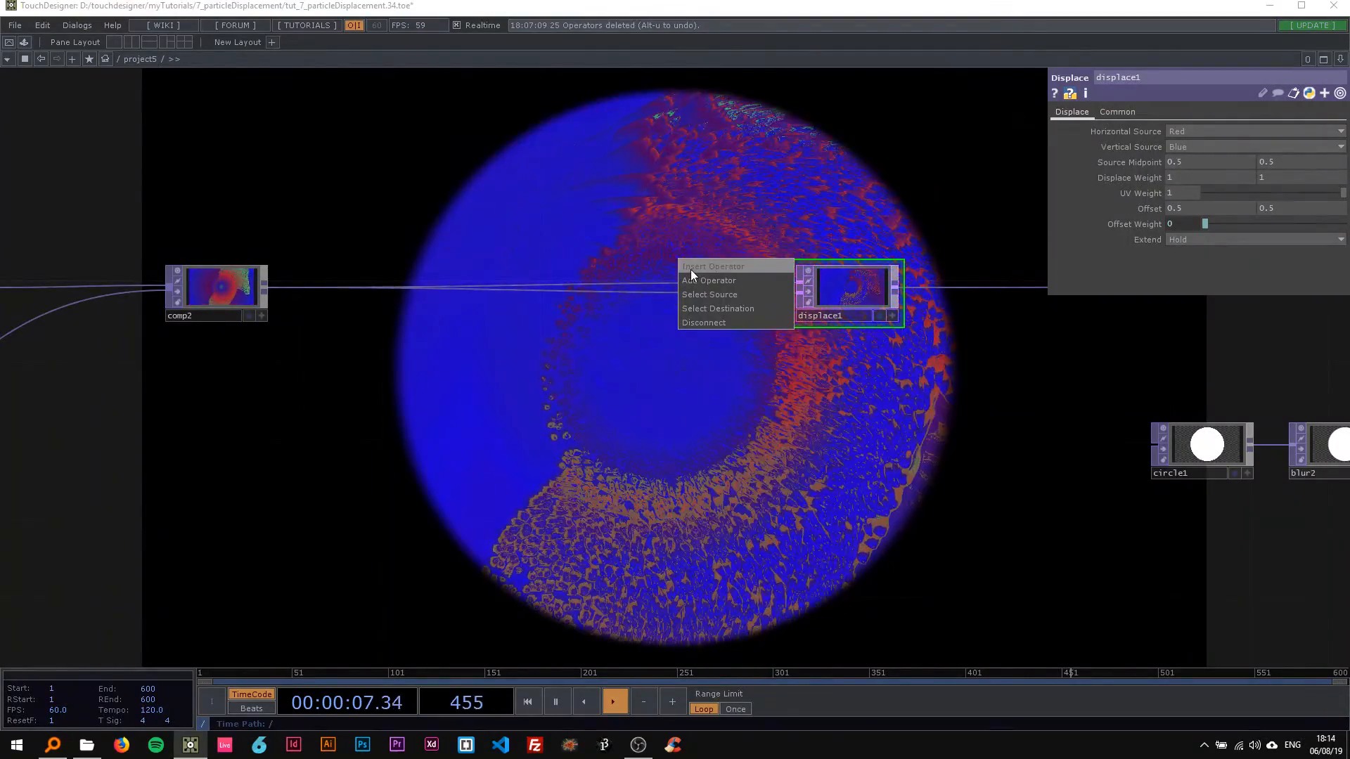
left_click(709, 280)
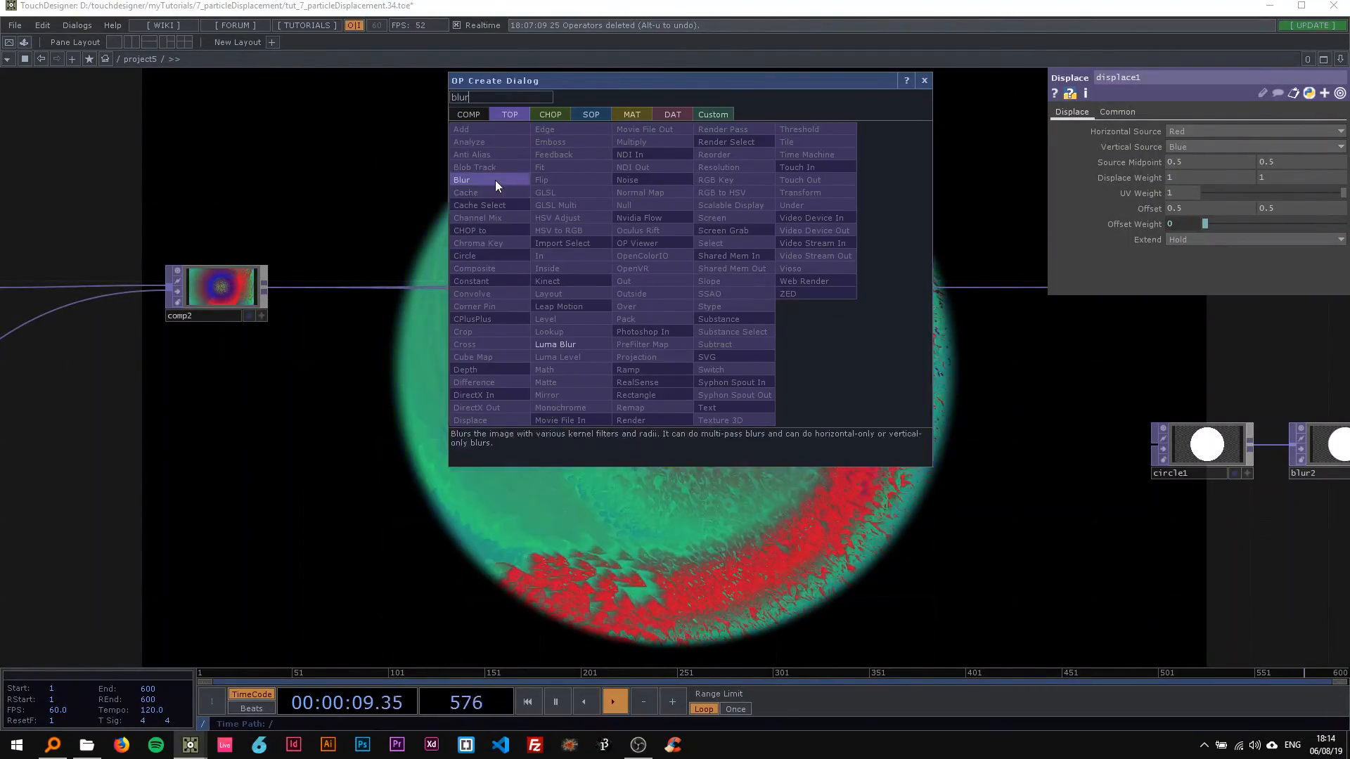
Feed a Blur TOP into displace1's second input and lower the displacement weight
left_click(462, 179)
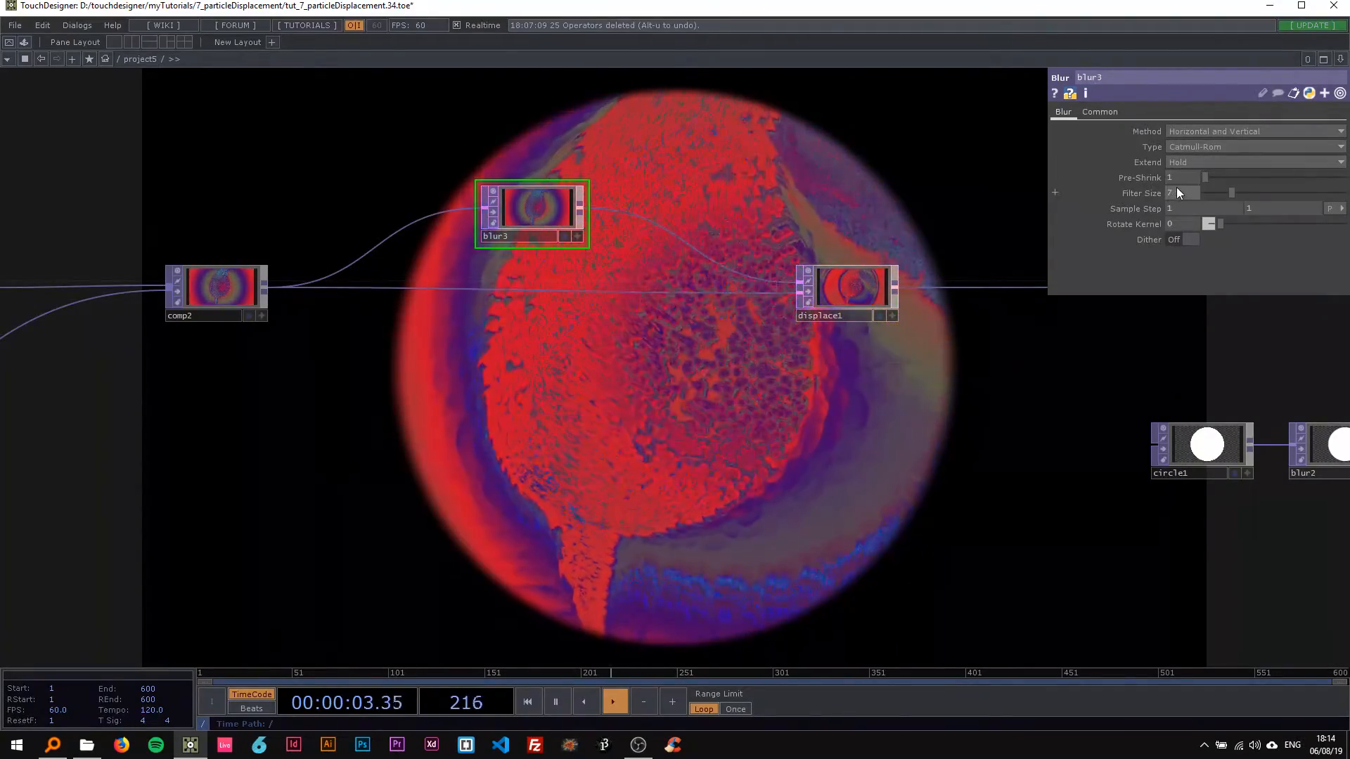
mouse_move(771, 223)
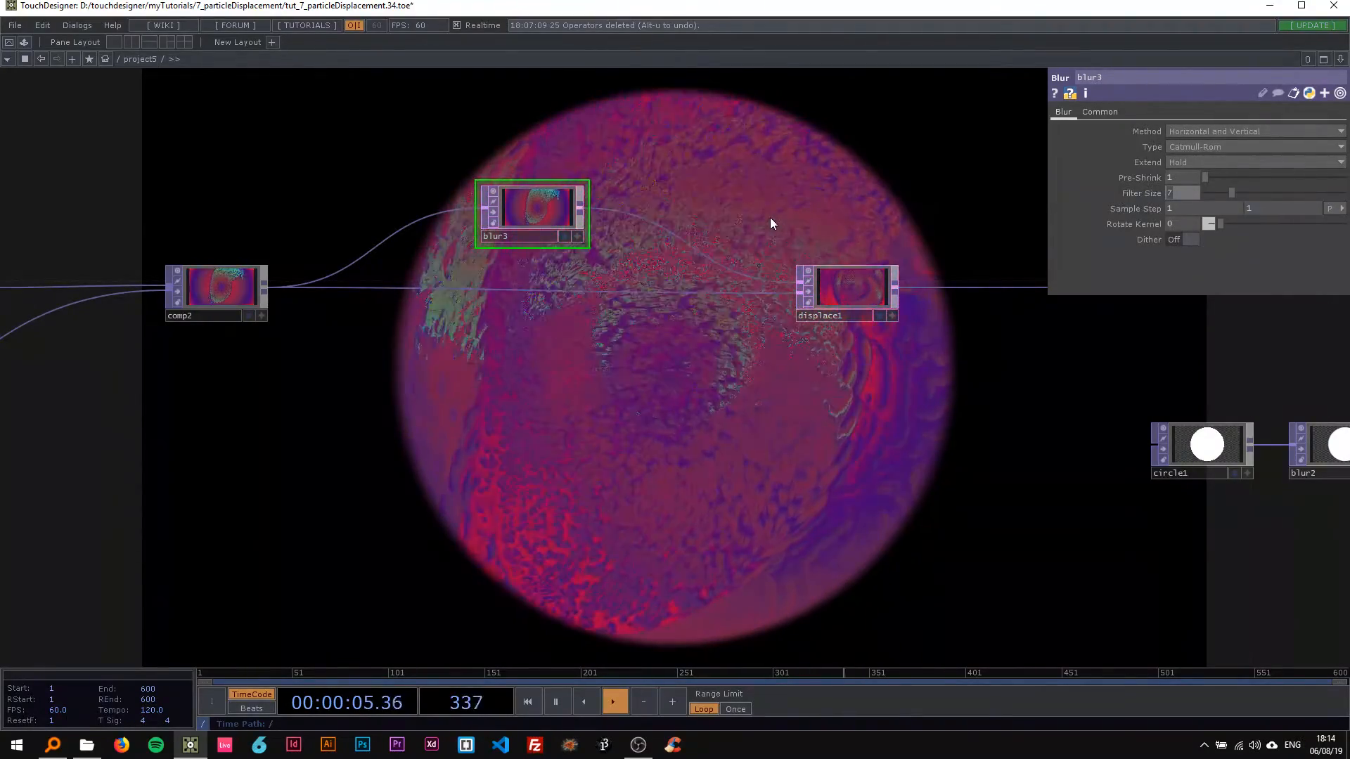
left_click_drag(1228, 192, 1304, 193)
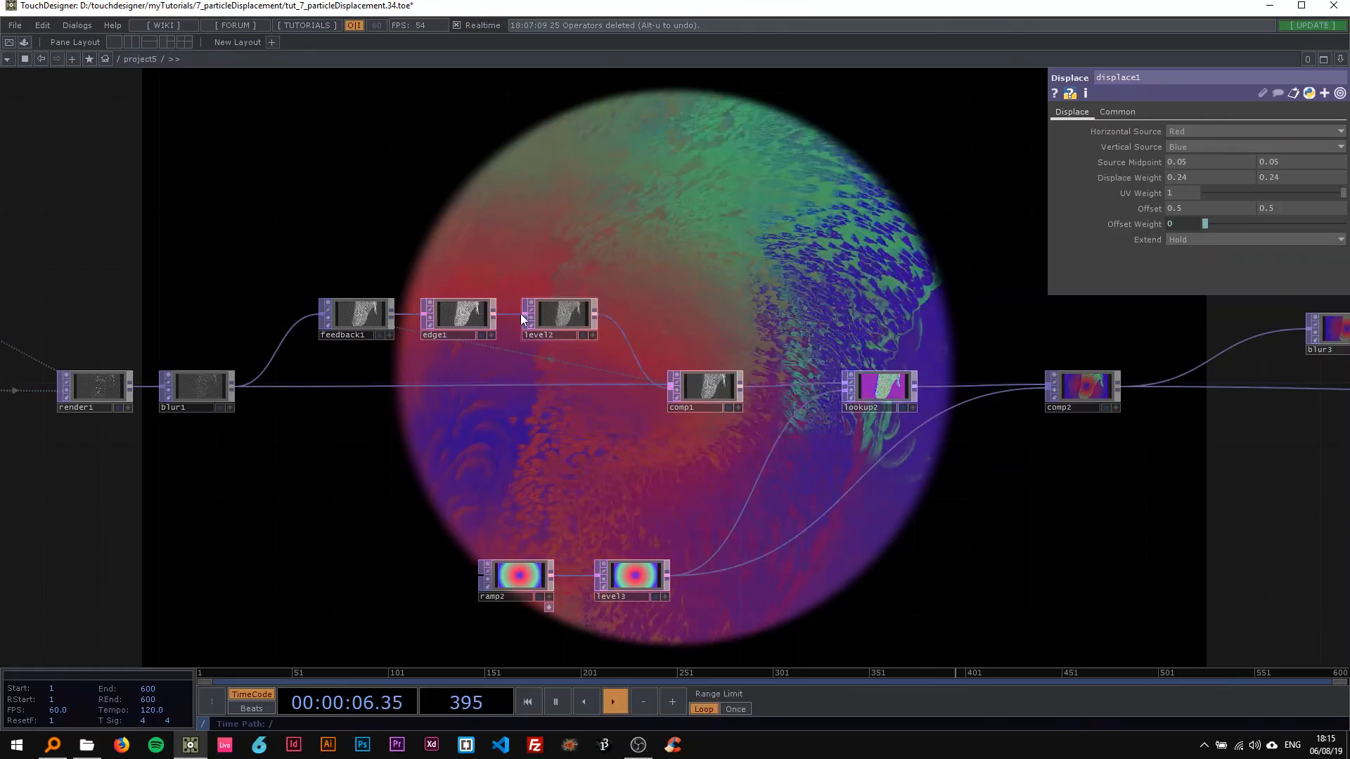
Test edge1 Strength, lower constant1 Alpha to about 0.37, then inspect blur1
left_click(459, 311)
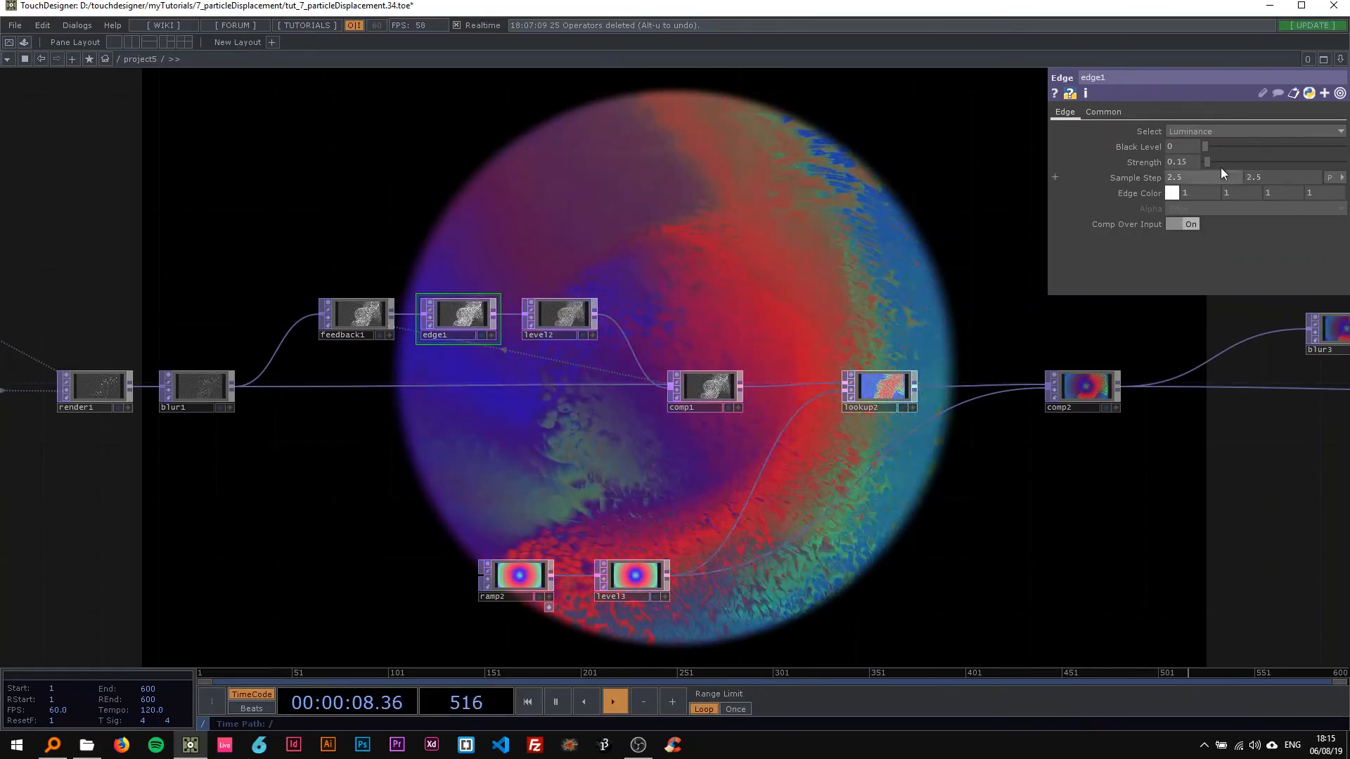
left_click_drag(1205, 162, 1240, 162)
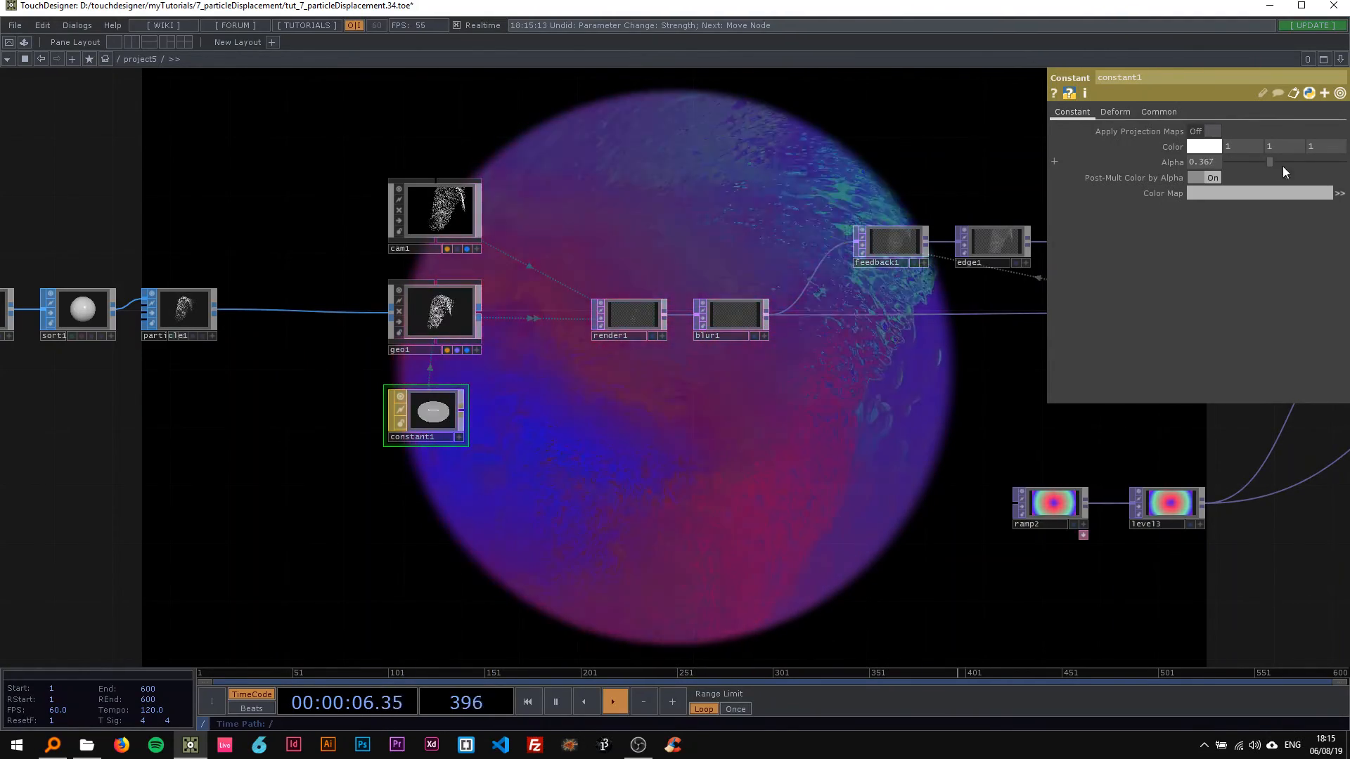
left_click(589, 326)
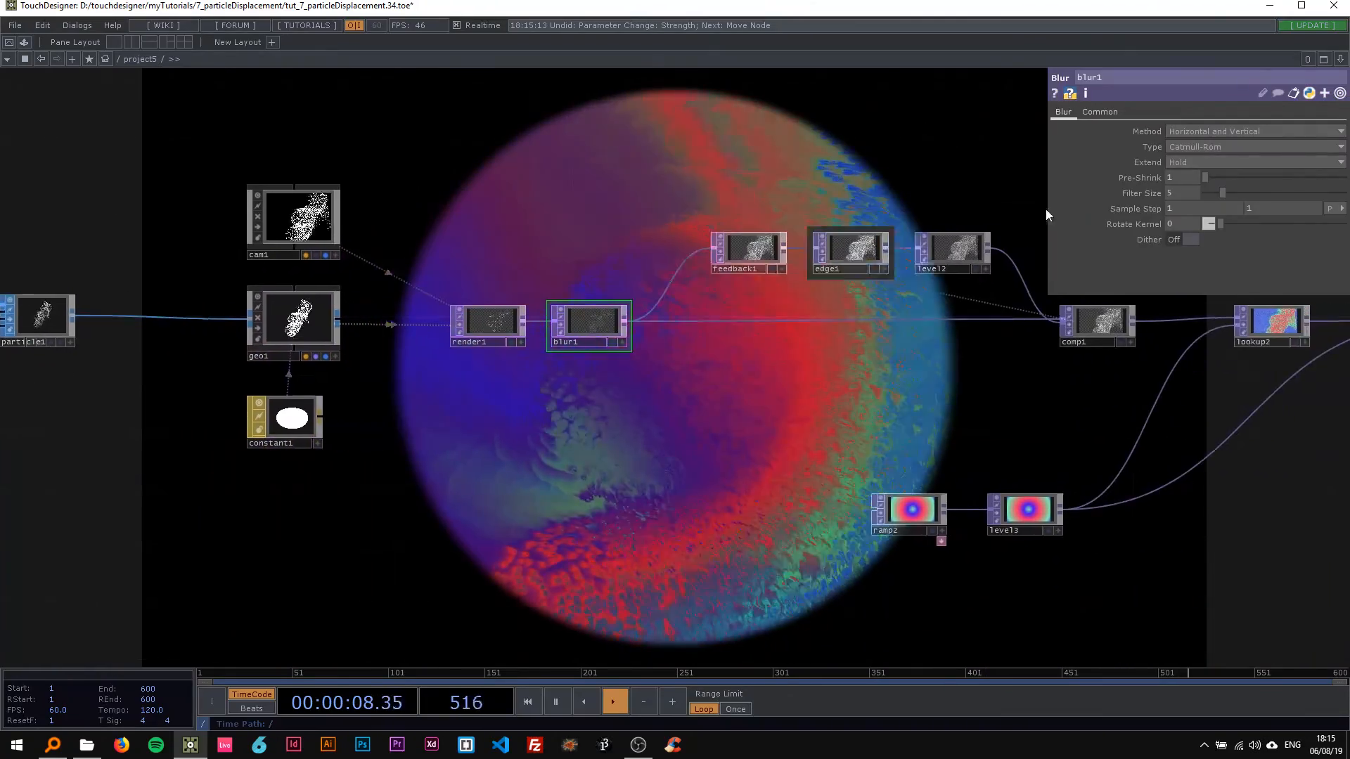